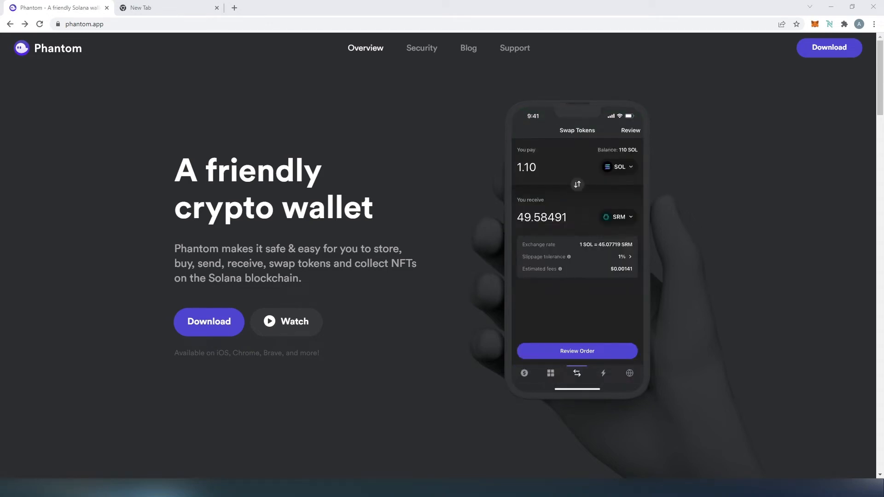
{"action": "mouse_move", "coordinate": [292, 380]}
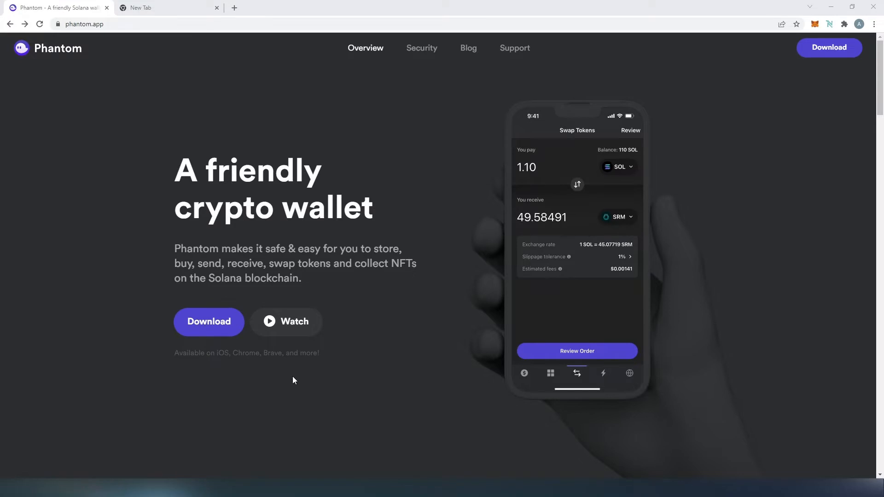
Step: From the Phantom download page, choose Phantom for Chrome and add the extension to Chrome
{"action": "left_click", "coordinate": [629, 373]}
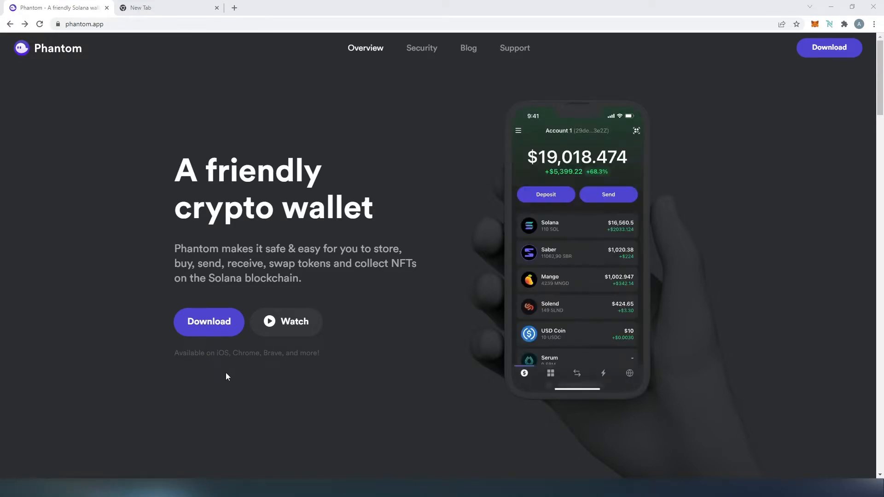
{"action": "mouse_move", "coordinate": [249, 364]}
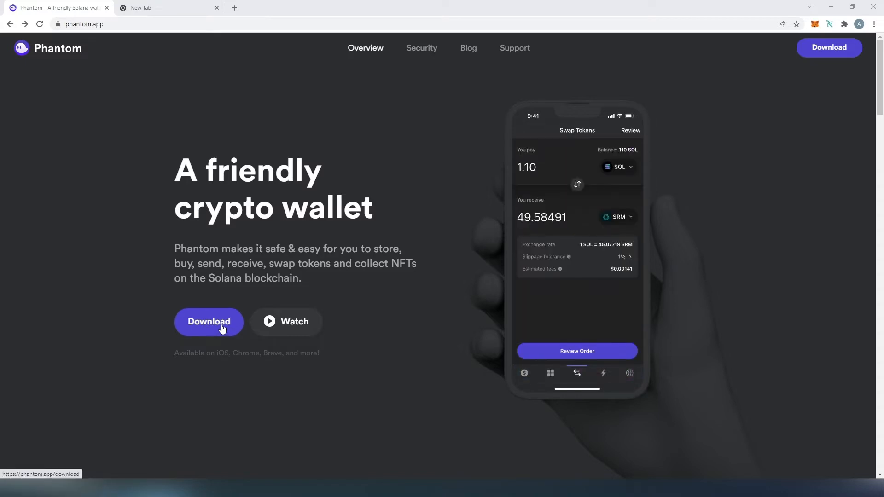
{"action": "left_click", "coordinate": [209, 322]}
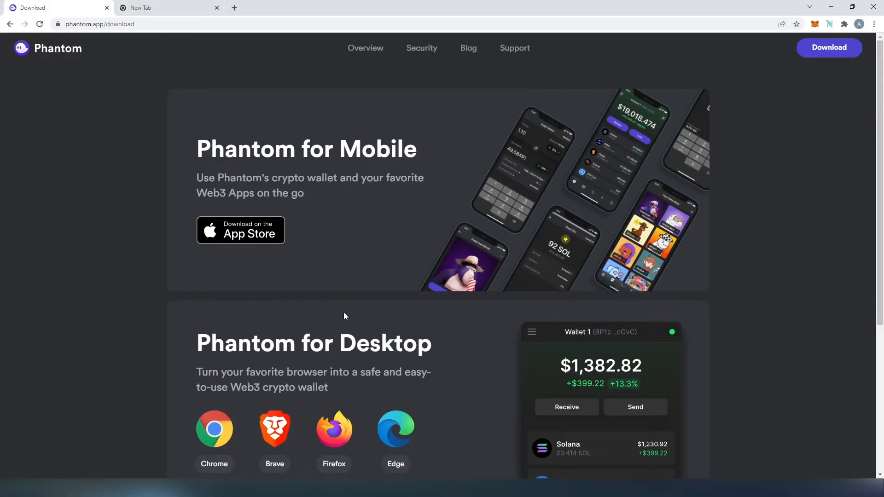
{"action": "mouse_move", "coordinate": [270, 293]}
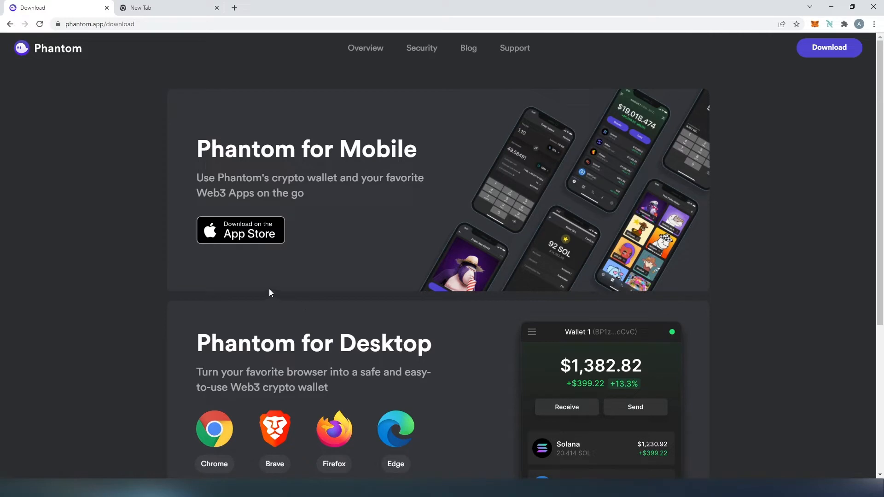
{"action": "mouse_move", "coordinate": [321, 274]}
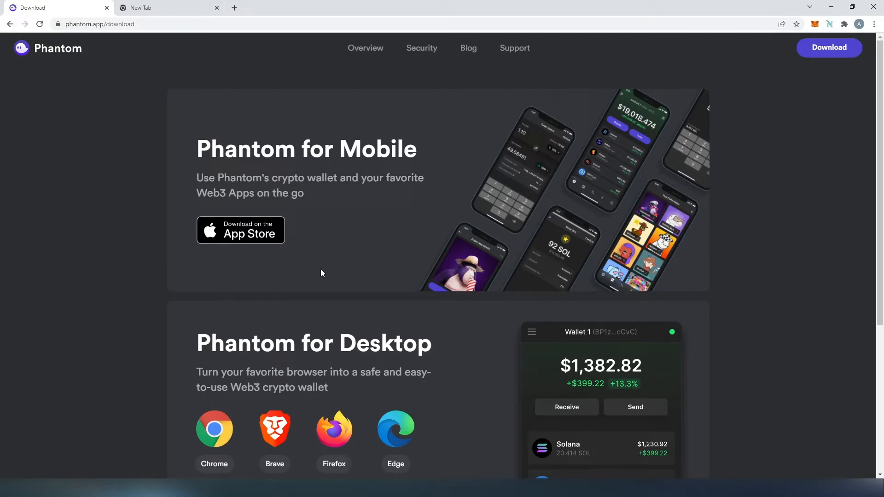
{"action": "scroll", "scroll_direction": "down", "scroll_amount": 3}
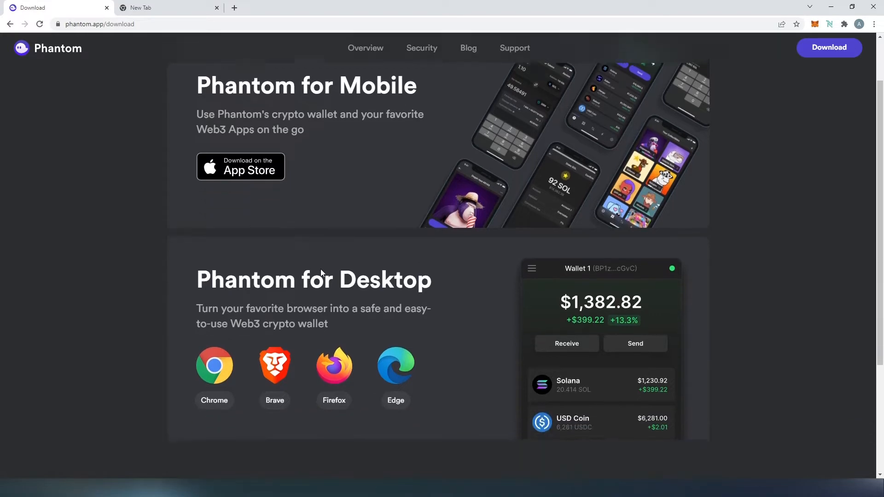
{"action": "scroll", "scroll_direction": "down", "scroll_amount": 3}
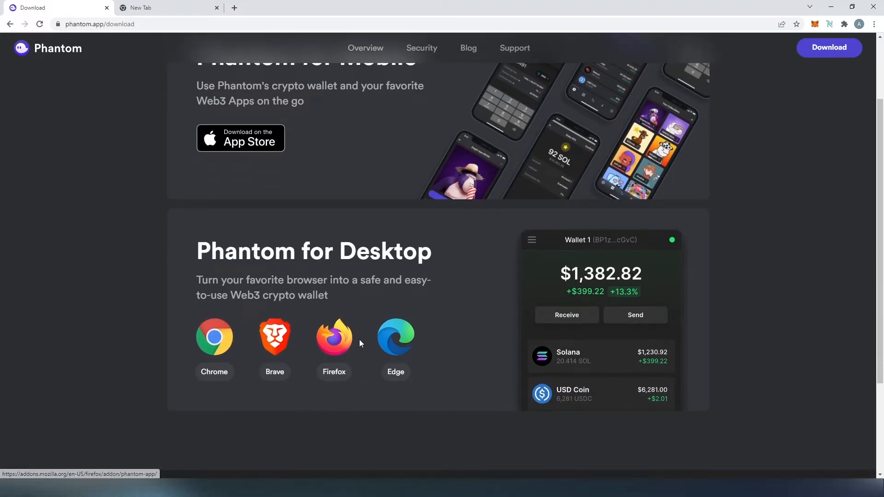
{"action": "mouse_move", "coordinate": [220, 408]}
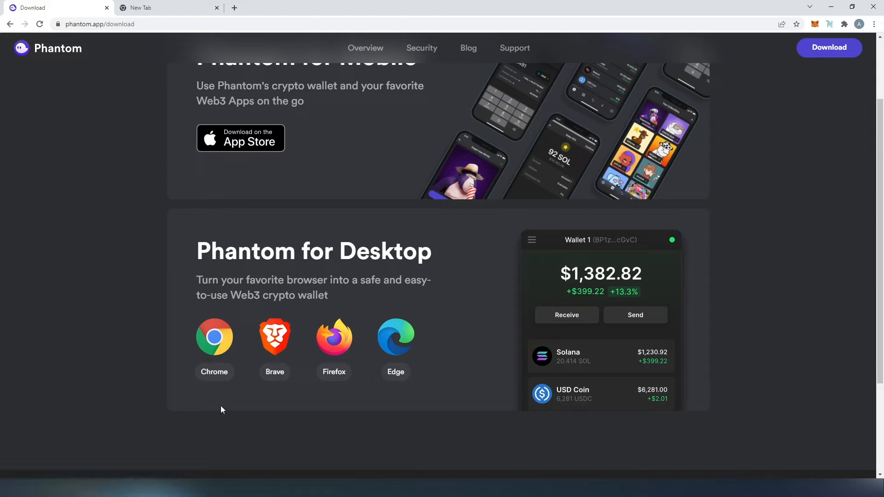
{"action": "mouse_move", "coordinate": [215, 337]}
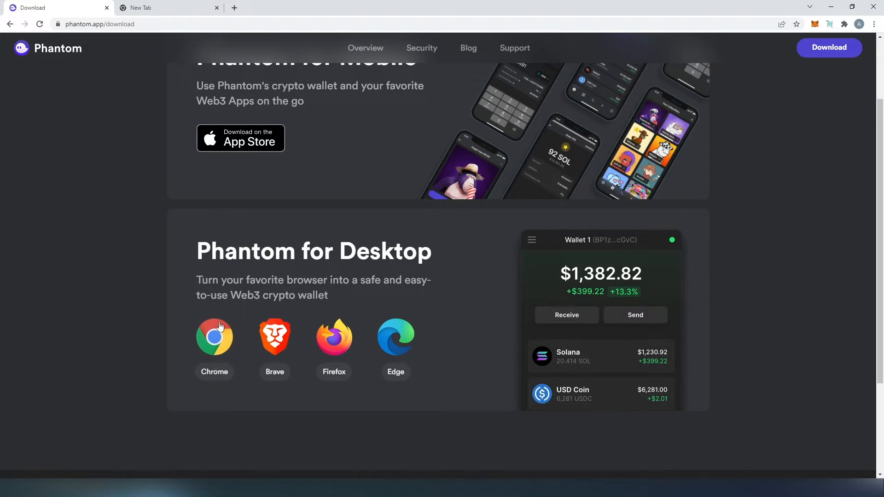
{"action": "left_click", "coordinate": [214, 337]}
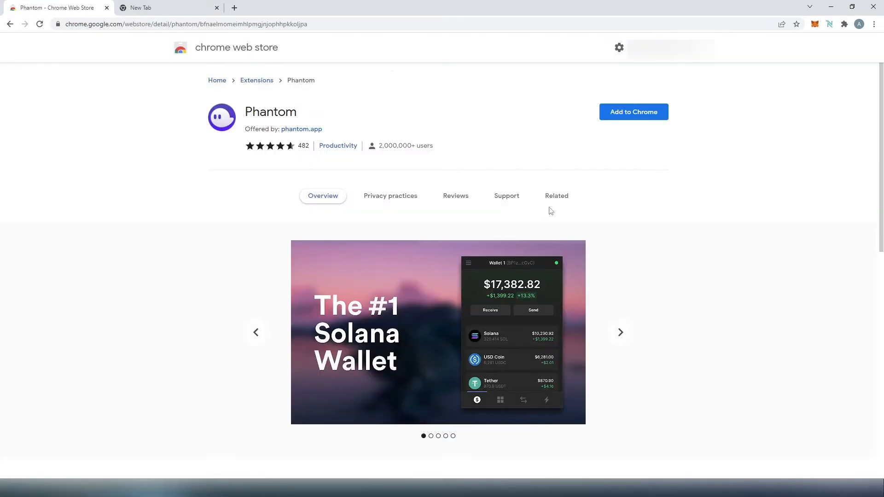
{"action": "mouse_move", "coordinate": [641, 119]}
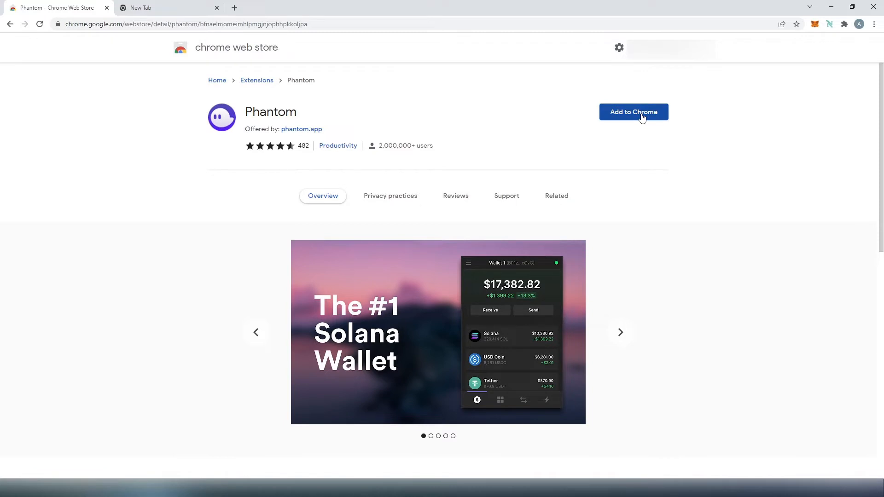
{"action": "left_click", "coordinate": [633, 111]}
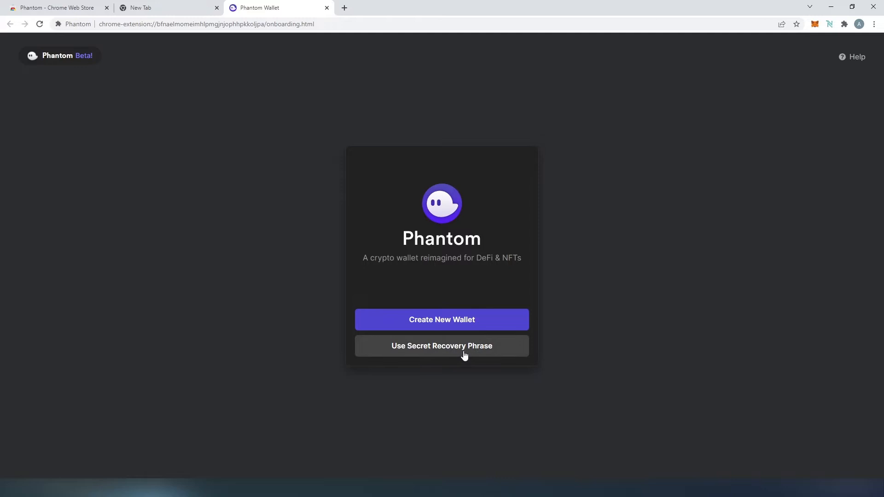
{"action": "mouse_move", "coordinate": [441, 329]}
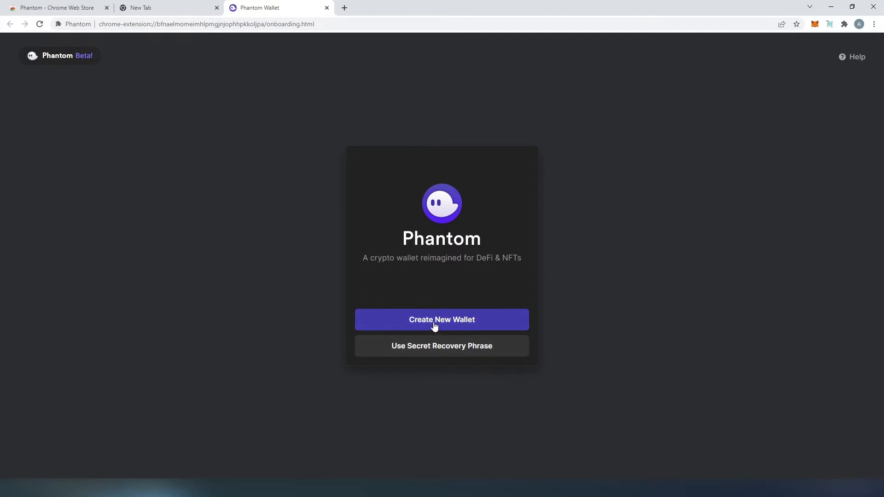
Step: Create a new wallet and copy its secret recovery phrase, confirming it is saved
{"action": "left_click", "coordinate": [441, 319]}
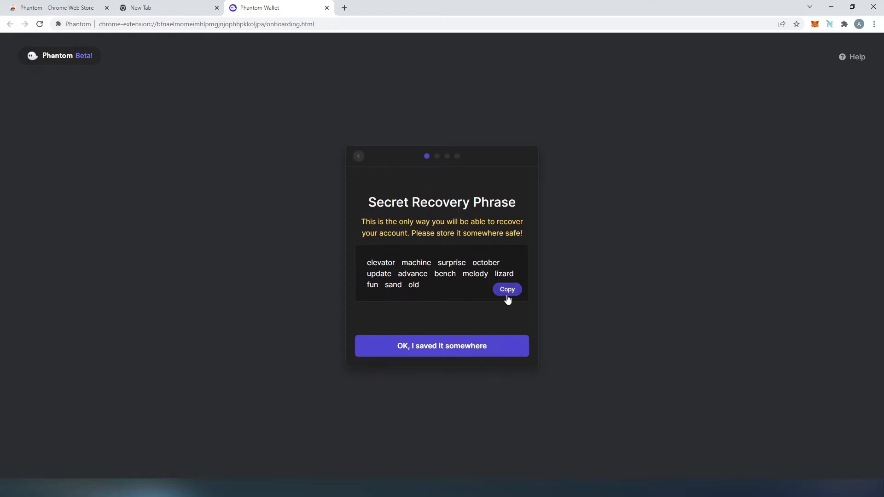
{"action": "left_click", "coordinate": [506, 289]}
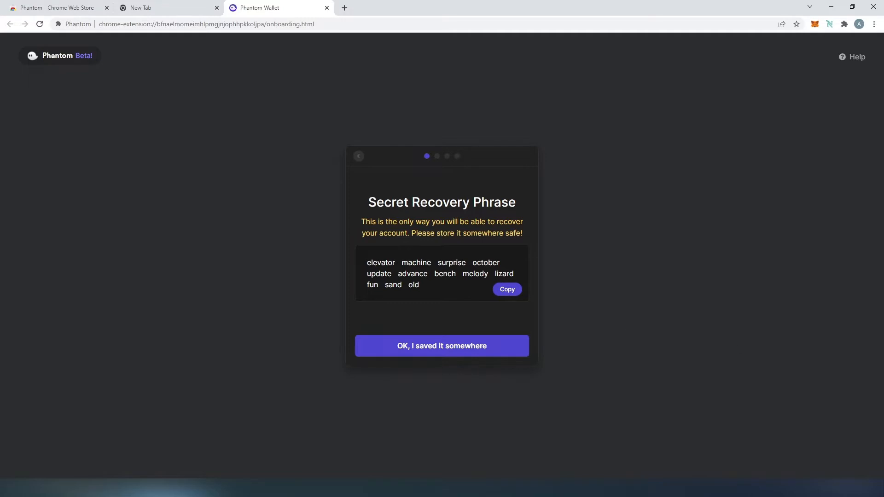
{"action": "mouse_move", "coordinate": [433, 354]}
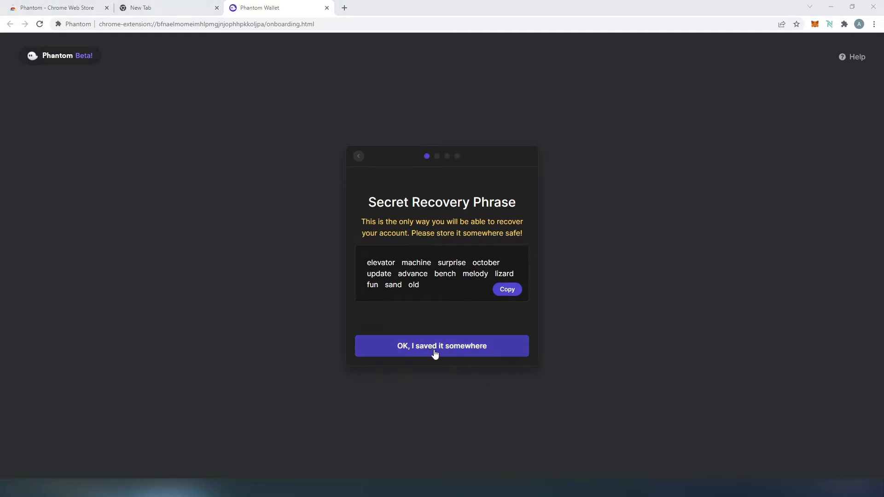
{"action": "left_click", "coordinate": [441, 345]}
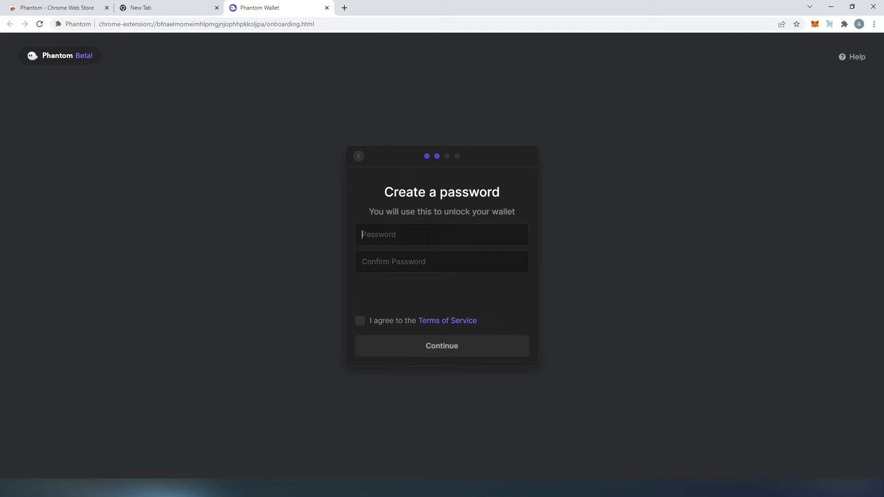
{"action": "type", "text": "password"}
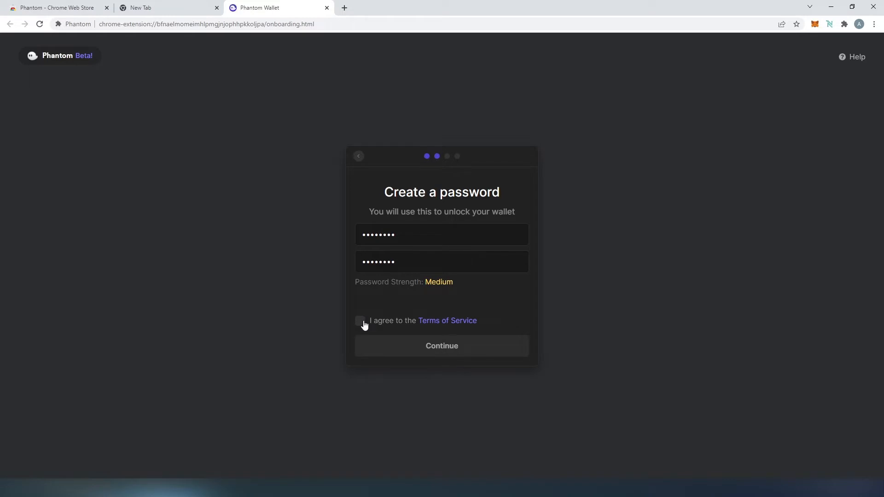
{"action": "left_click", "coordinate": [360, 320]}
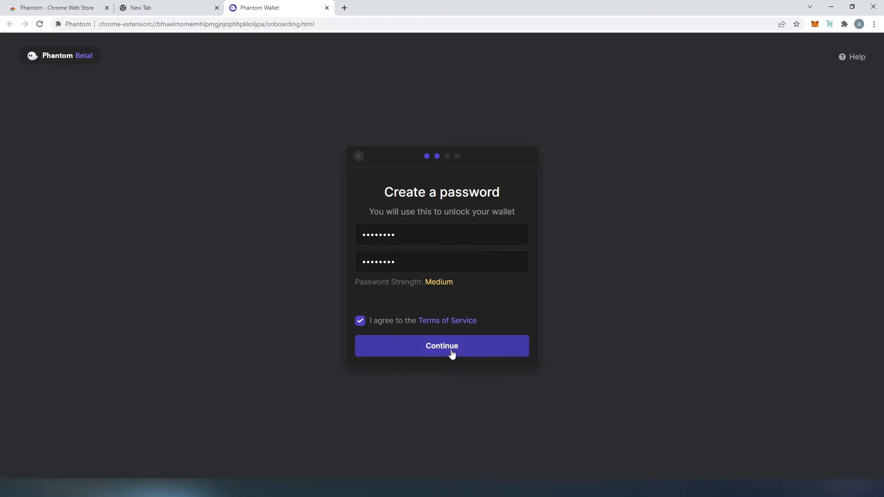
{"action": "left_click", "coordinate": [441, 345]}
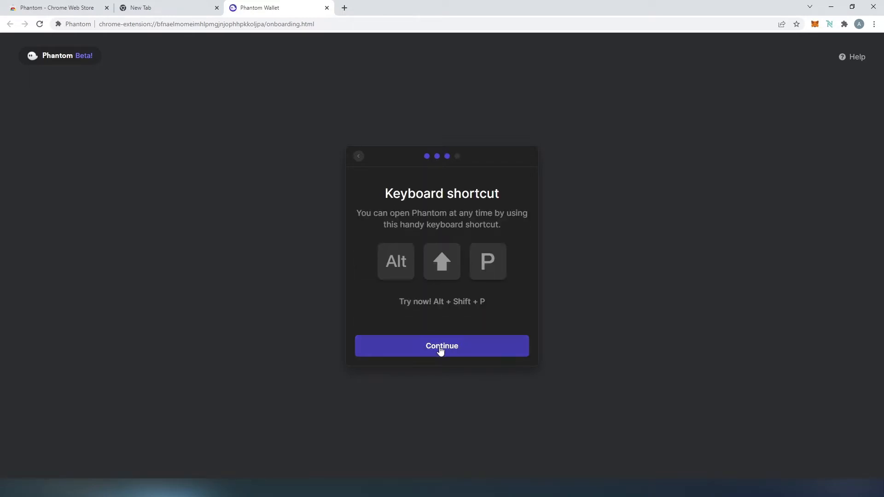
{"action": "left_click", "coordinate": [441, 346]}
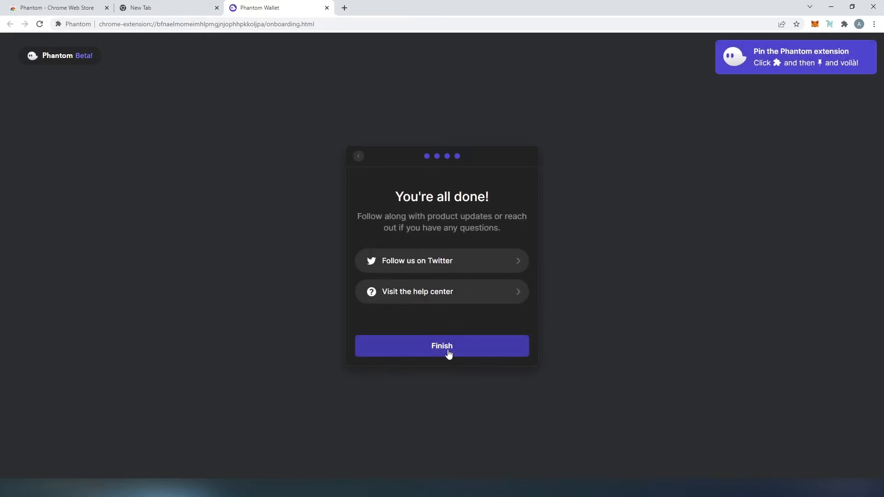
{"action": "left_click", "coordinate": [441, 345]}
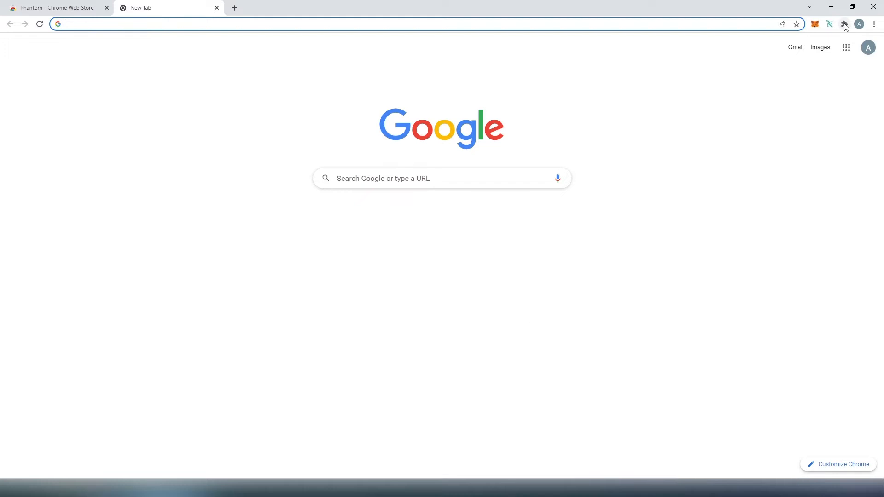
Step: Pin the Phantom extension to the toolbar and go to magiceden.io/marketplace
{"action": "left_click", "coordinate": [844, 23]}
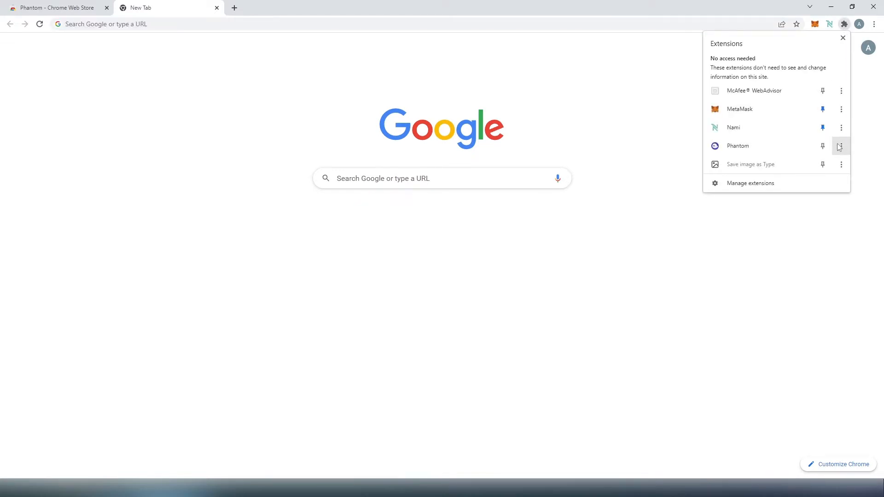
{"action": "left_click", "coordinate": [822, 146]}
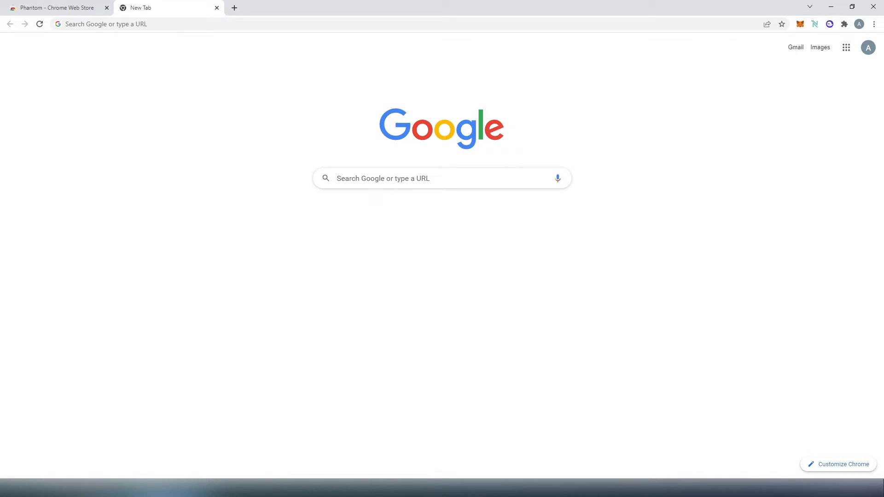
{"action": "type", "text": "magiceden.io/marketplace"}
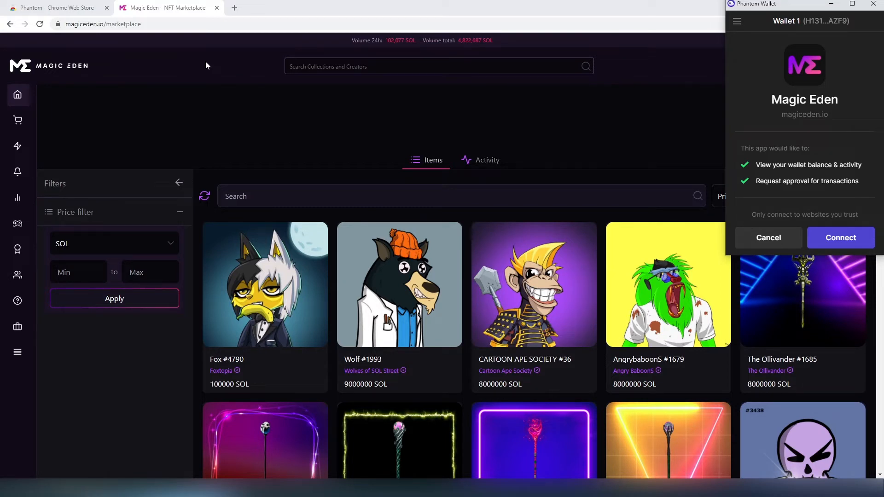
{"action": "mouse_move", "coordinate": [545, 132]}
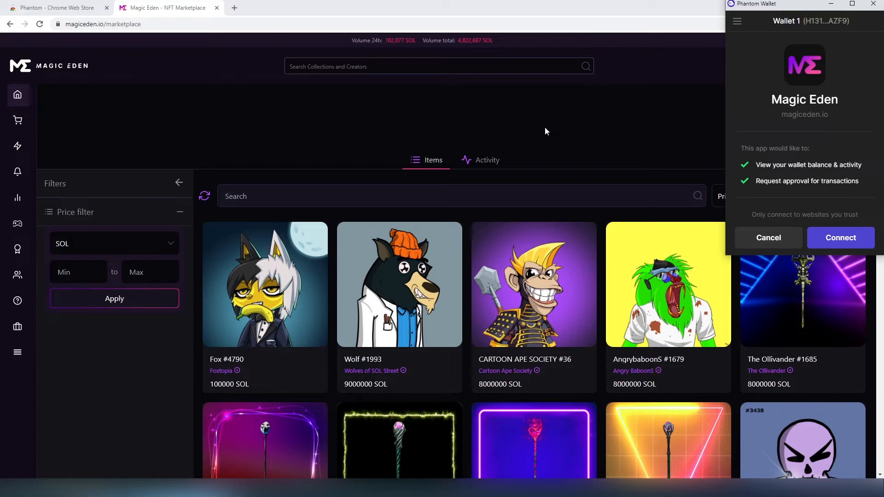
{"action": "mouse_move", "coordinate": [812, 220]}
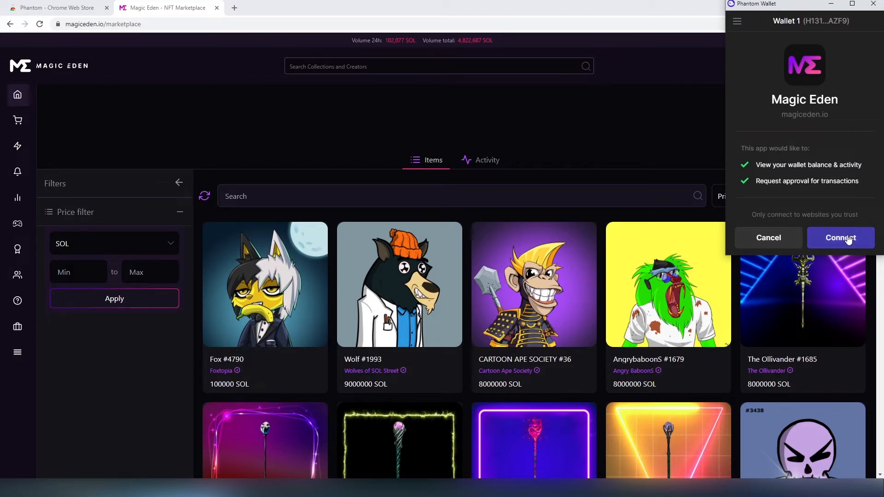
Step: Approve Phantom's connection request to link Wallet 1 to Magic Eden
{"action": "left_click", "coordinate": [839, 238]}
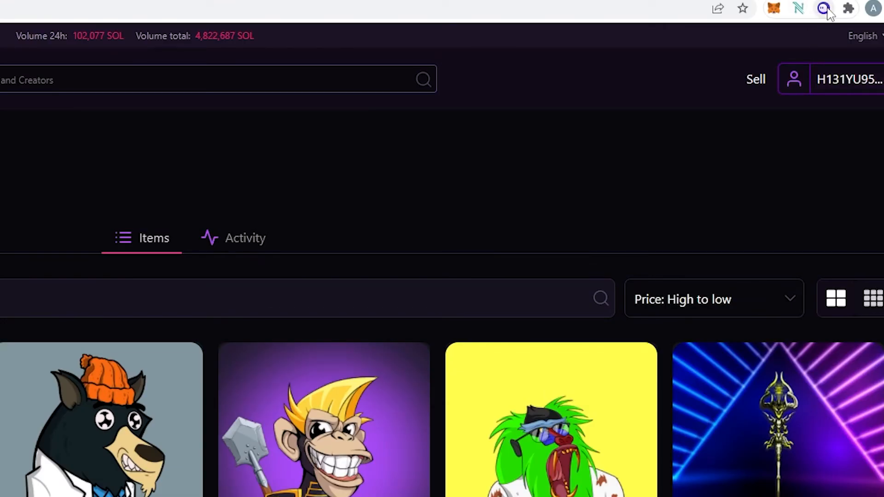
Step: From Phantom's Deposit view, copy Wallet 1's address and return to the balance view
{"action": "left_click", "coordinate": [823, 8]}
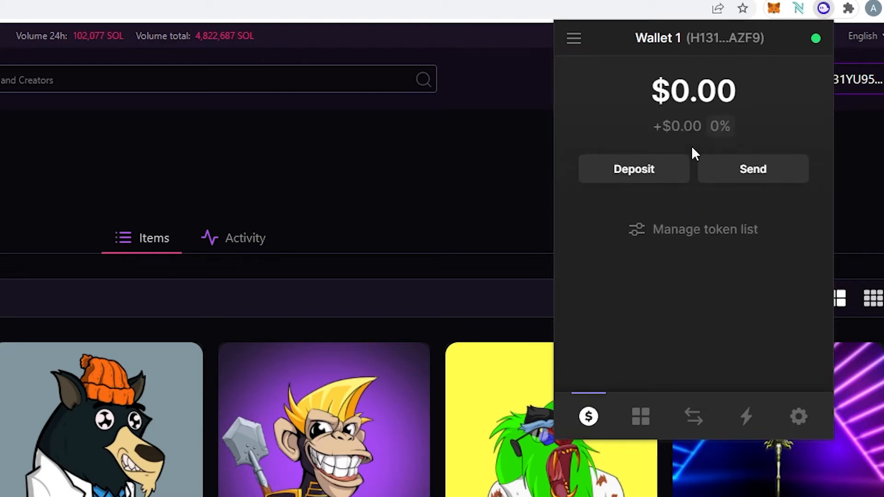
{"action": "mouse_move", "coordinate": [645, 185]}
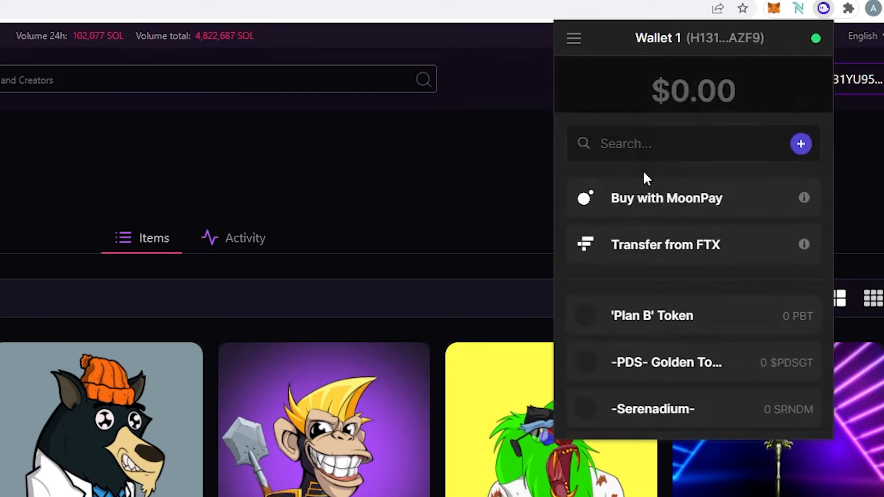
{"action": "scroll", "scroll_direction": "up", "scroll_amount": 3}
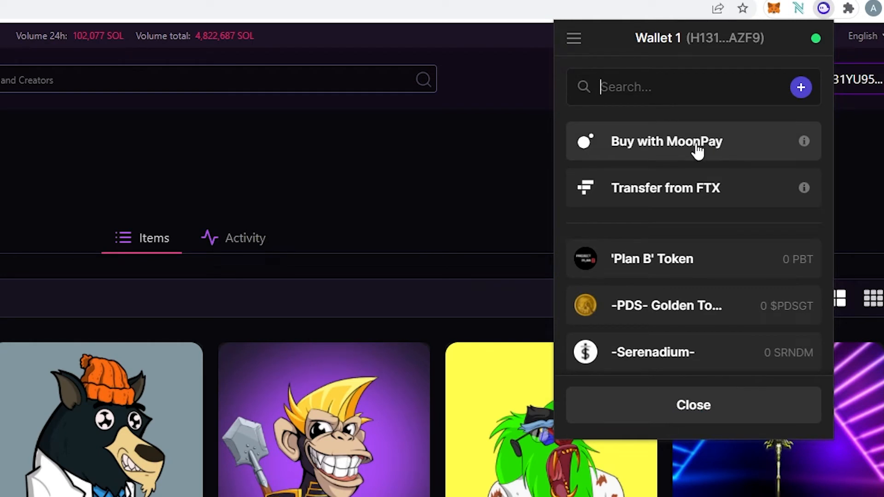
{"action": "mouse_move", "coordinate": [699, 212]}
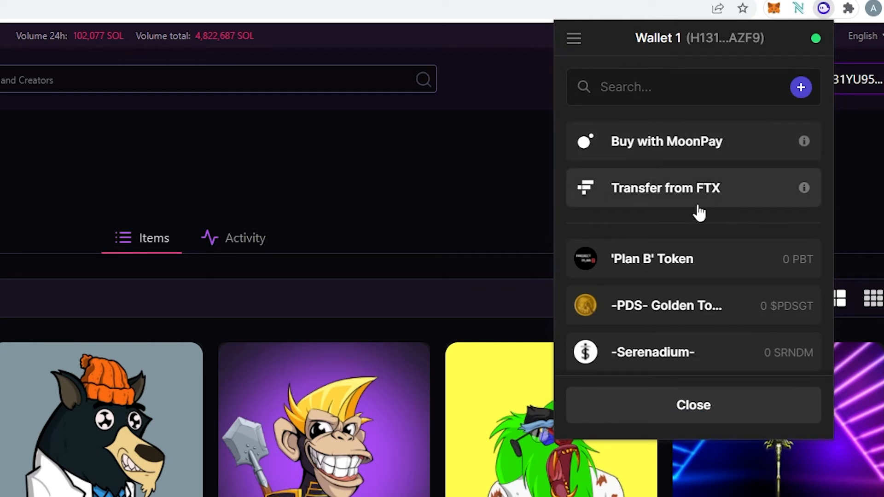
{"action": "mouse_move", "coordinate": [639, 155]}
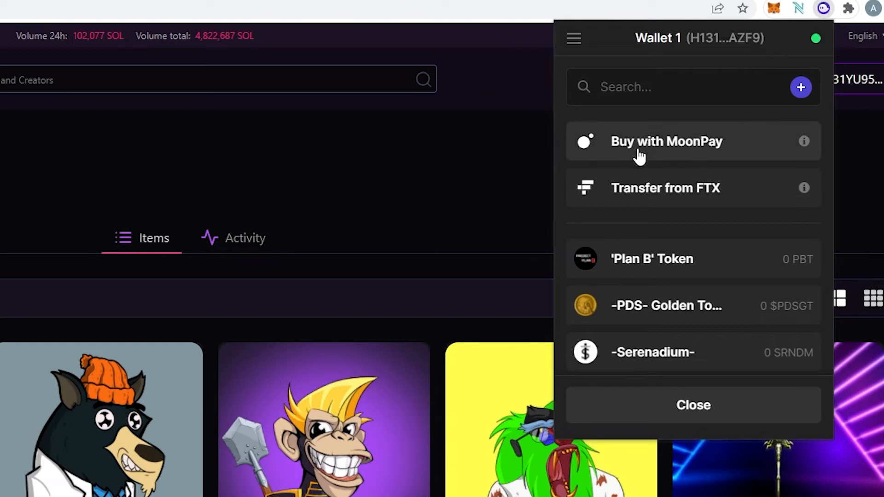
{"action": "mouse_move", "coordinate": [636, 199]}
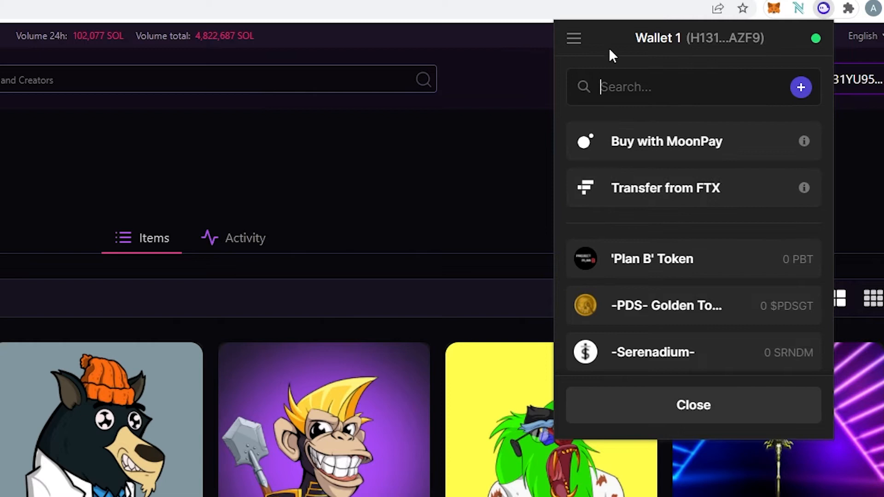
{"action": "mouse_move", "coordinate": [699, 38]}
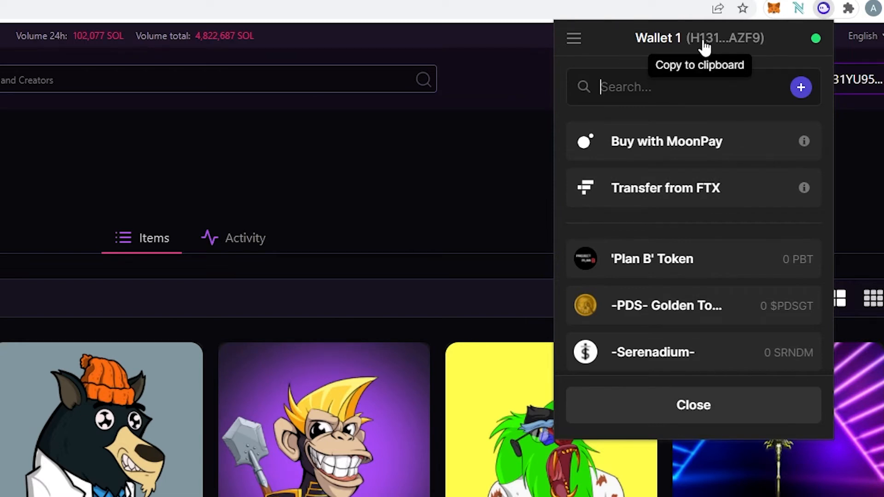
{"action": "left_click", "coordinate": [699, 37]}
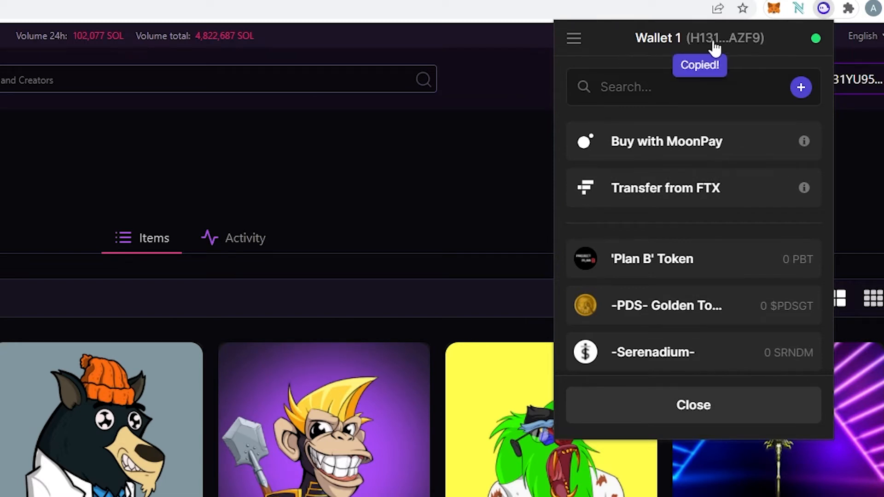
{"action": "mouse_move", "coordinate": [750, 42]}
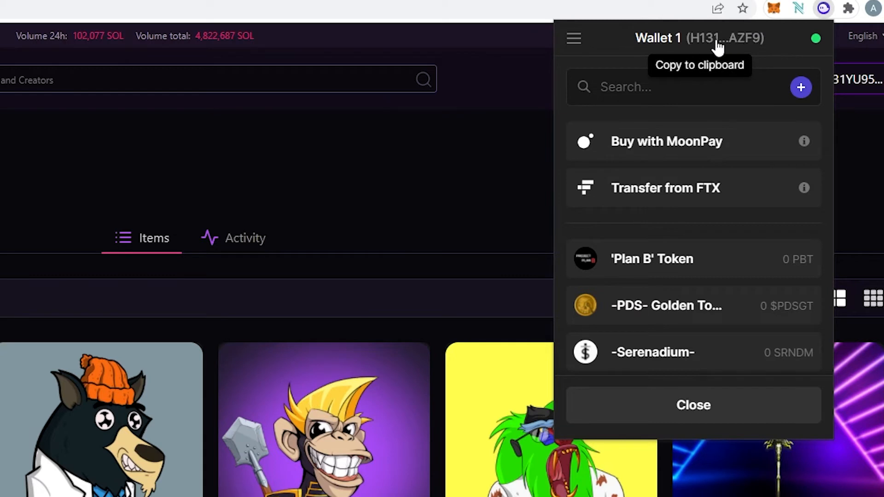
{"action": "mouse_move", "coordinate": [727, 74]}
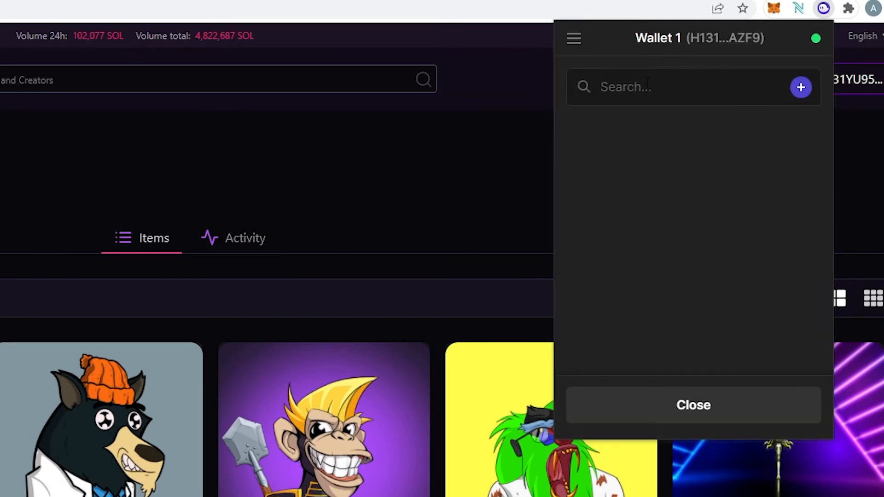
{"action": "left_click", "coordinate": [648, 86]}
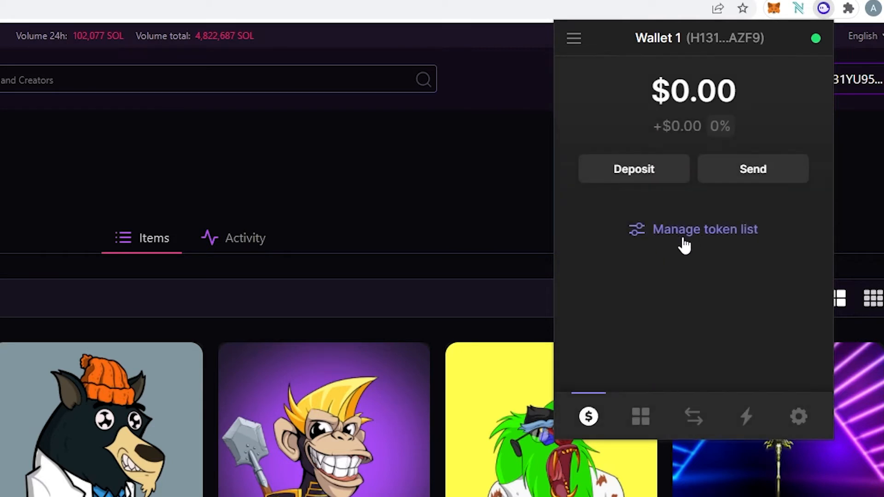
Step: In Manage token list, search 'sol', enable Solana and return to the balances
{"action": "left_click", "coordinate": [704, 230]}
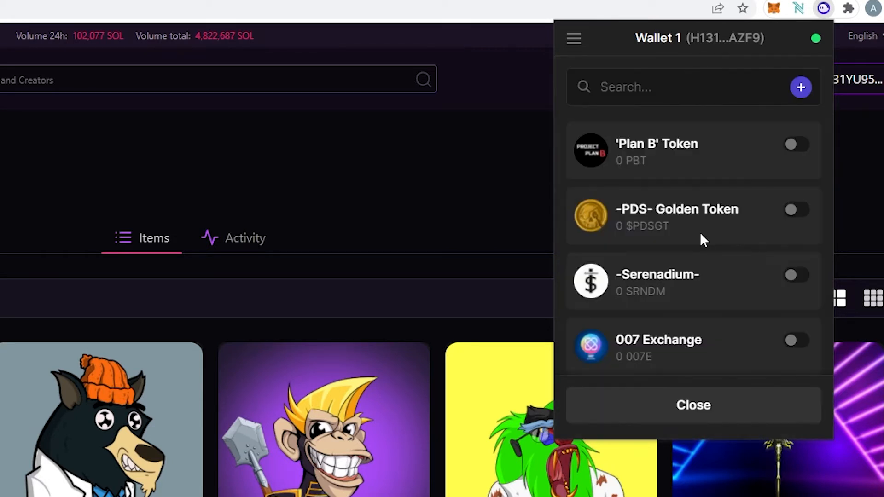
{"action": "left_click", "coordinate": [677, 87]}
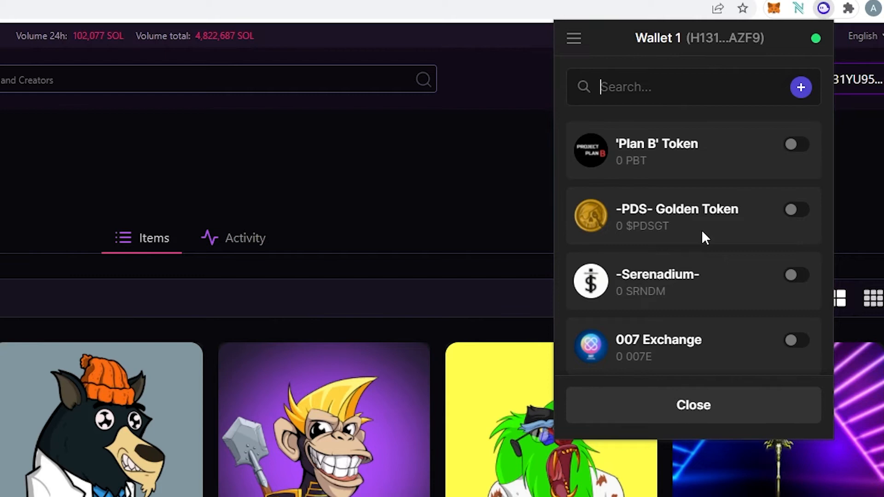
{"action": "mouse_move", "coordinate": [786, 154]}
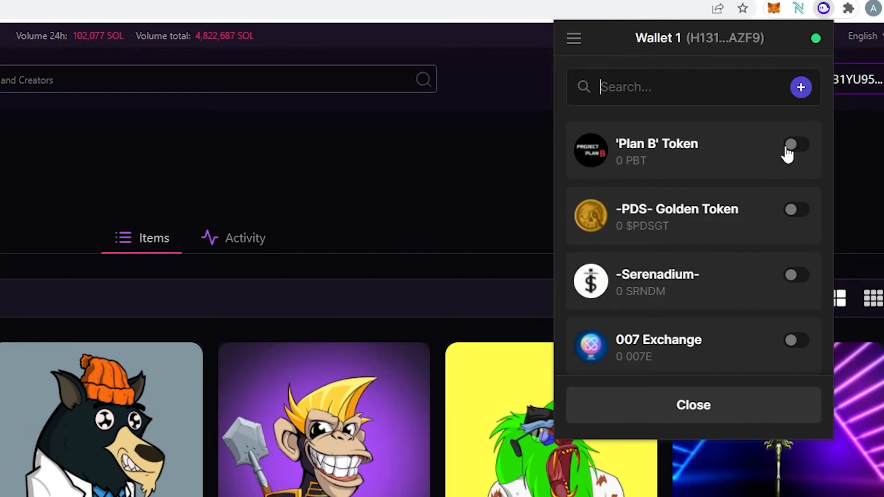
{"action": "type", "text": "sol"}
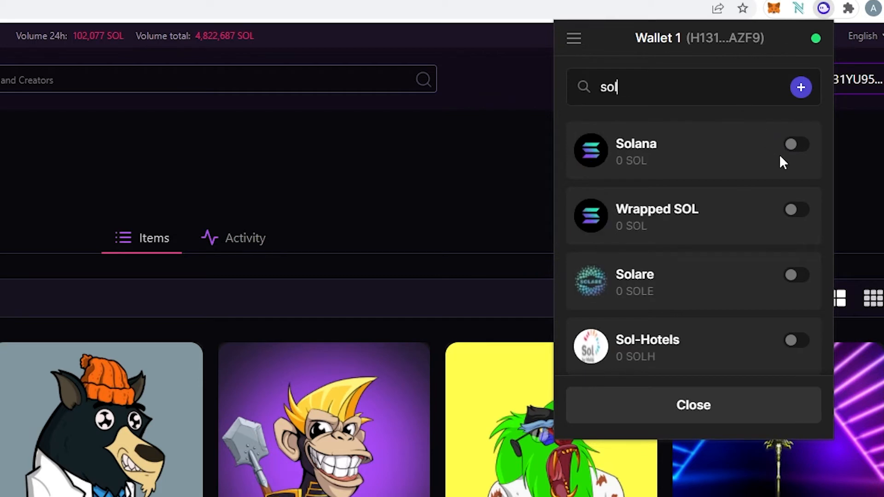
{"action": "left_click", "coordinate": [795, 144]}
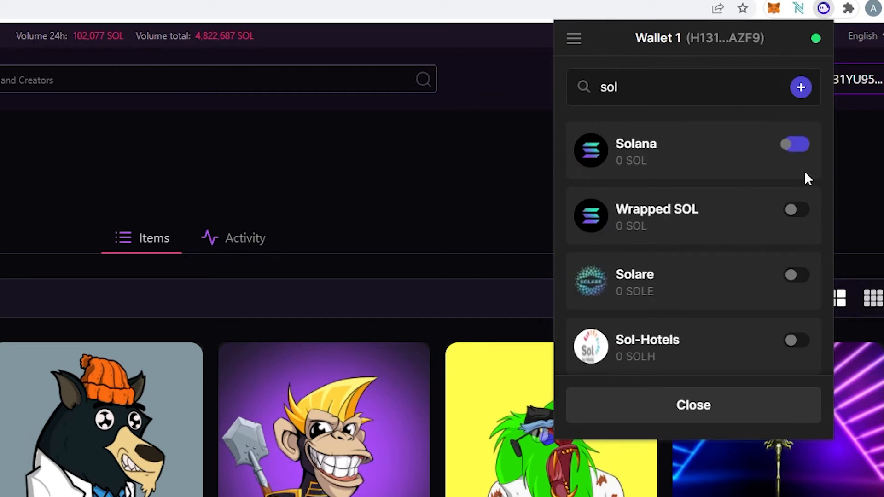
{"action": "left_click", "coordinate": [794, 143]}
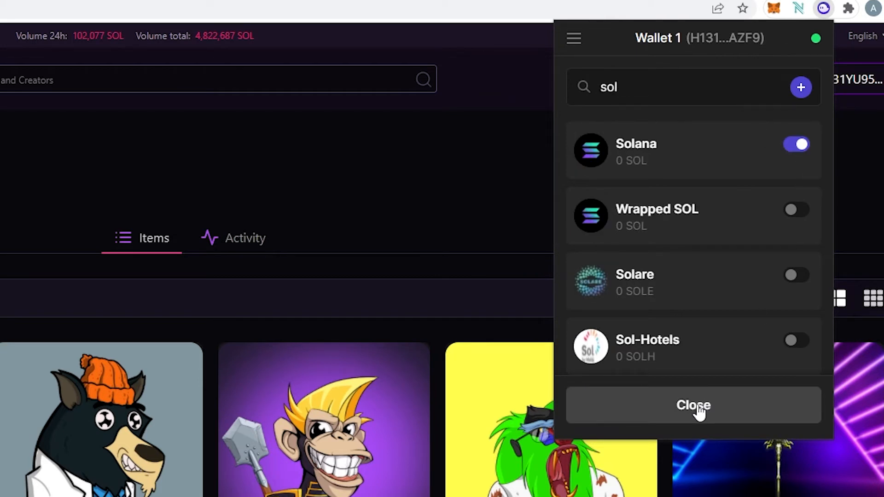
{"action": "left_click", "coordinate": [692, 405]}
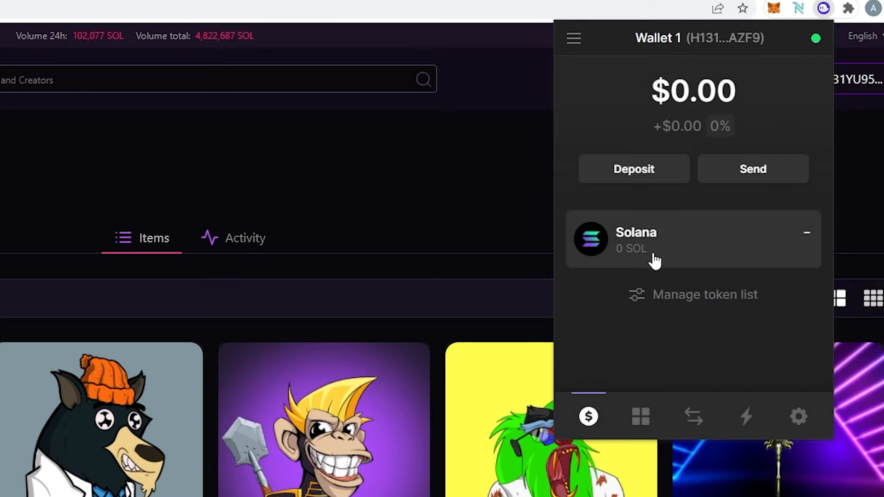
{"action": "mouse_move", "coordinate": [704, 294]}
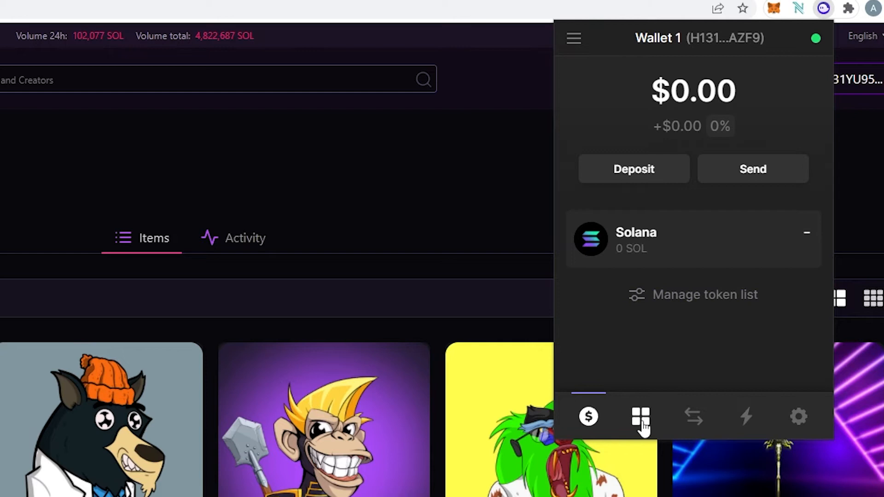
Step: Show Wallet 1's collectibles section, currently empty
{"action": "left_click", "coordinate": [640, 417]}
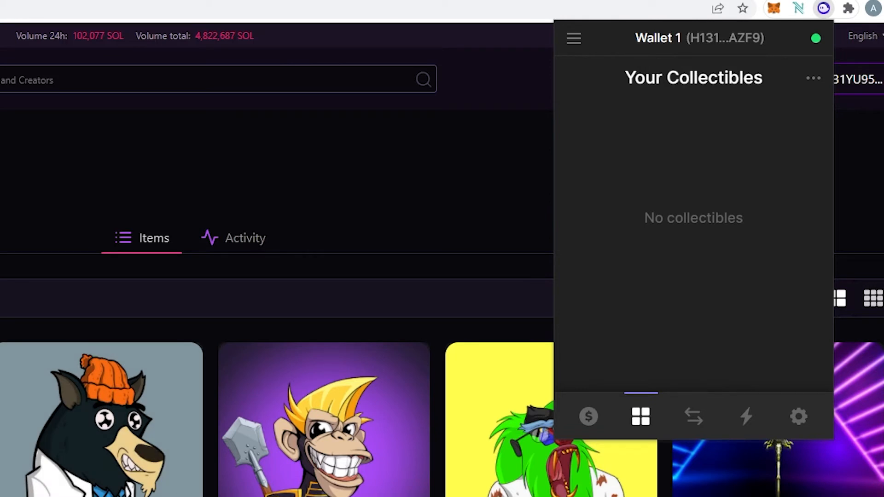
{"action": "mouse_move", "coordinate": [716, 273]}
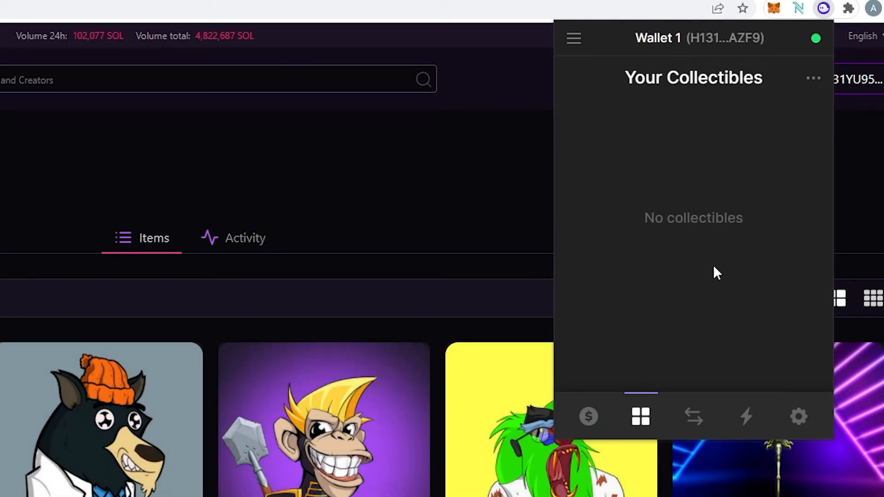
{"action": "mouse_move", "coordinate": [724, 156]}
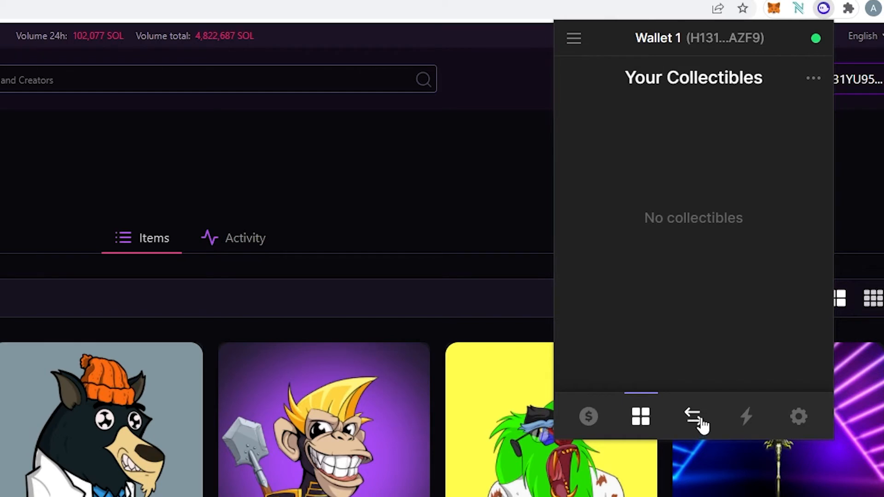
Step: Enter 1 SOL to pay in Swap and review the quote of about 100.80 USDT
{"action": "left_click", "coordinate": [692, 417]}
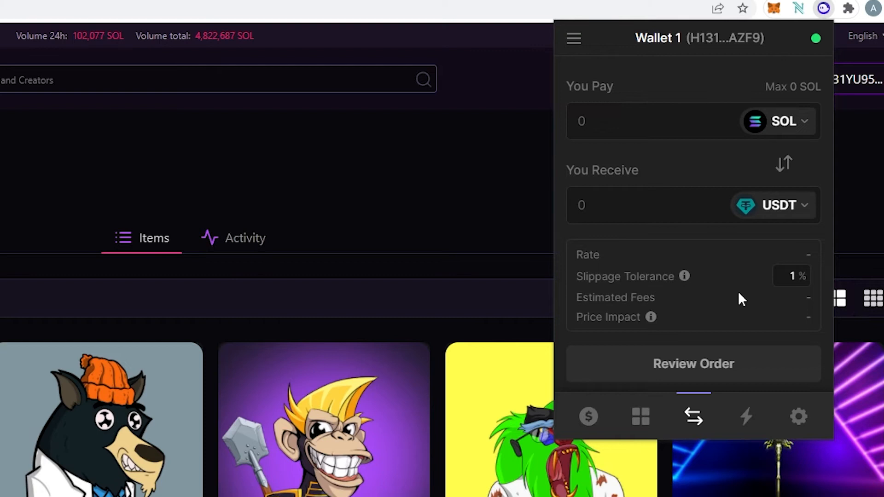
{"action": "mouse_move", "coordinate": [673, 170]}
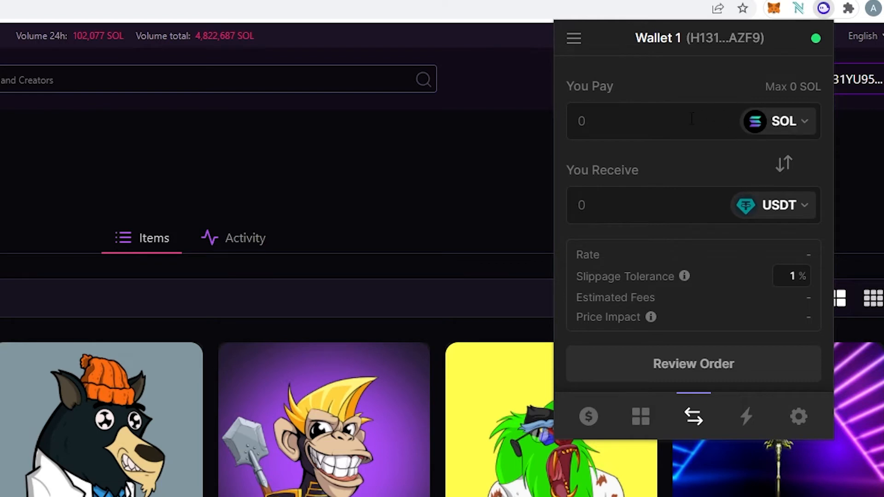
{"action": "mouse_move", "coordinate": [681, 218]}
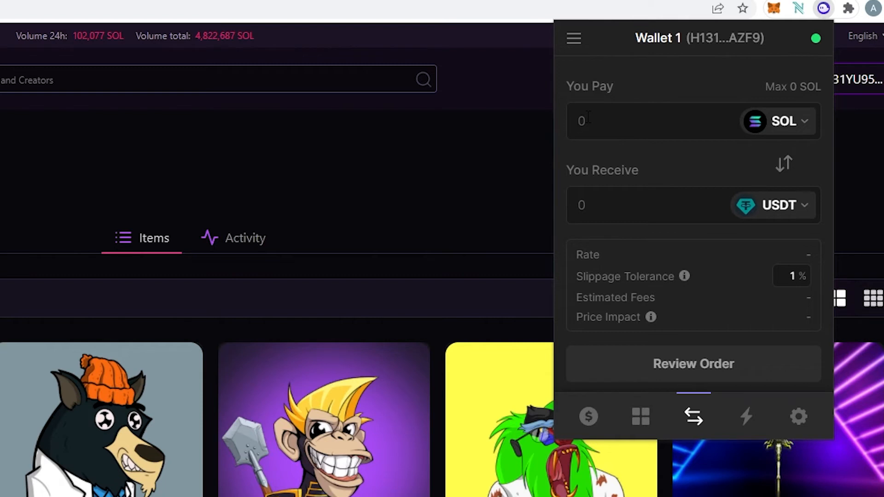
{"action": "type", "text": "1"}
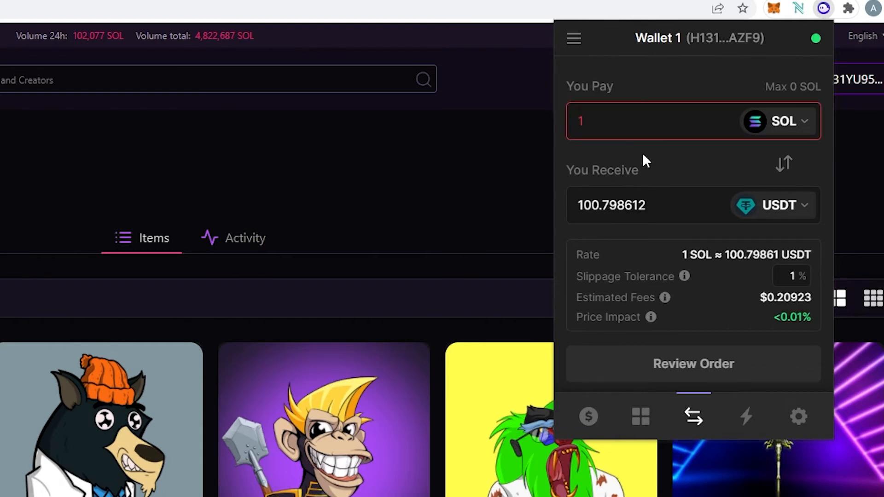
{"action": "mouse_move", "coordinate": [614, 231]}
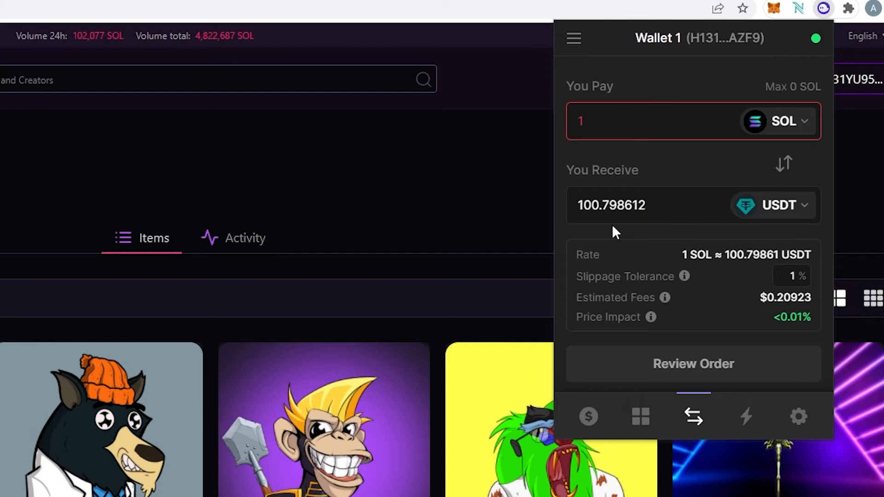
{"action": "mouse_move", "coordinate": [744, 289]}
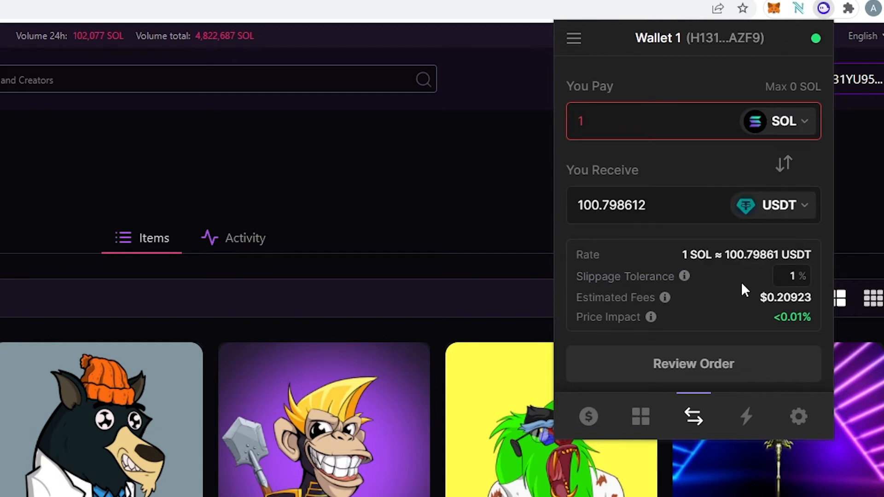
{"action": "mouse_move", "coordinate": [729, 303]}
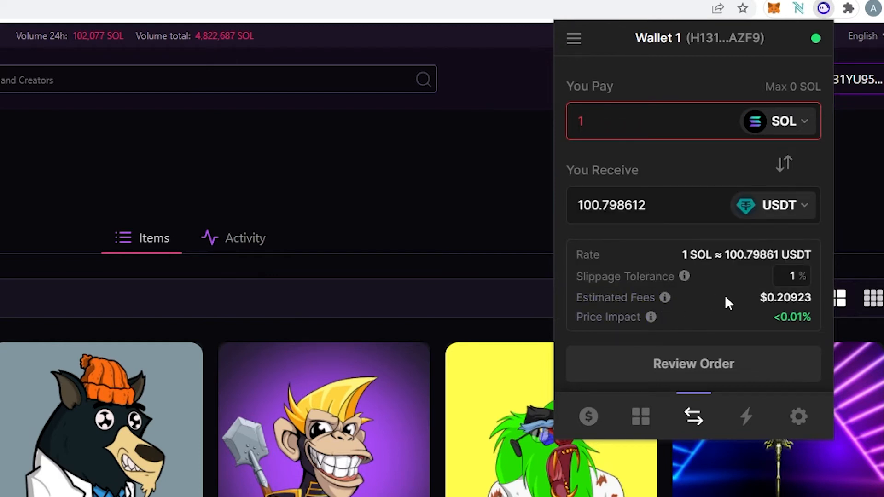
{"action": "mouse_move", "coordinate": [800, 306]}
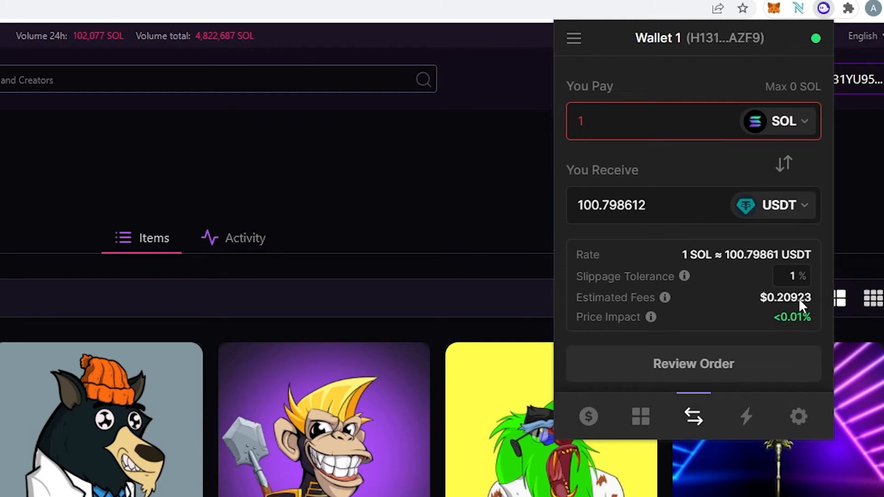
{"action": "mouse_move", "coordinate": [805, 328]}
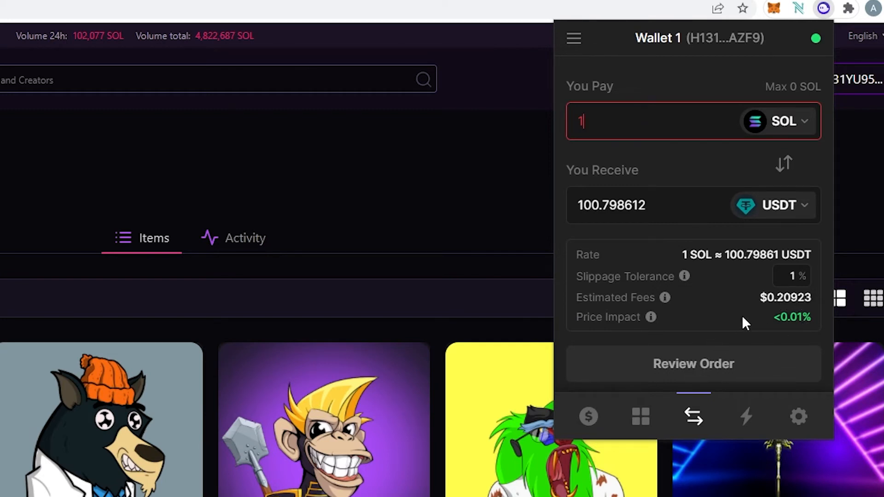
{"action": "mouse_move", "coordinate": [651, 148]}
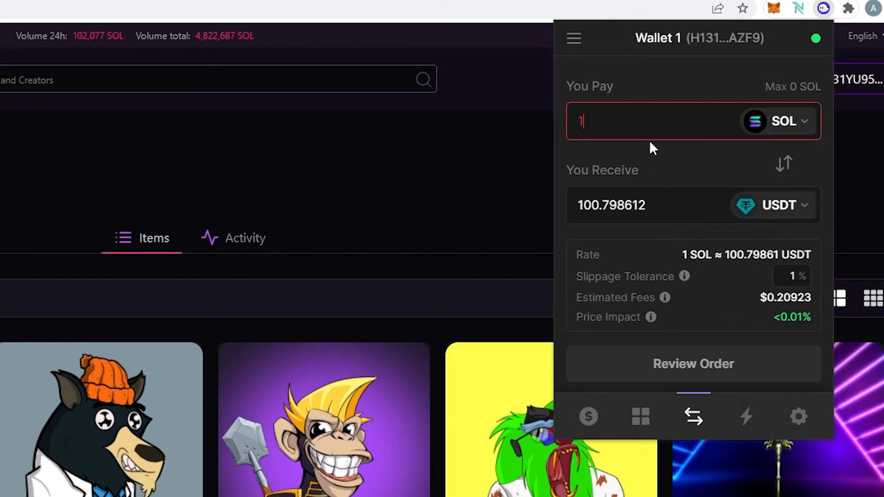
{"action": "mouse_move", "coordinate": [748, 414]}
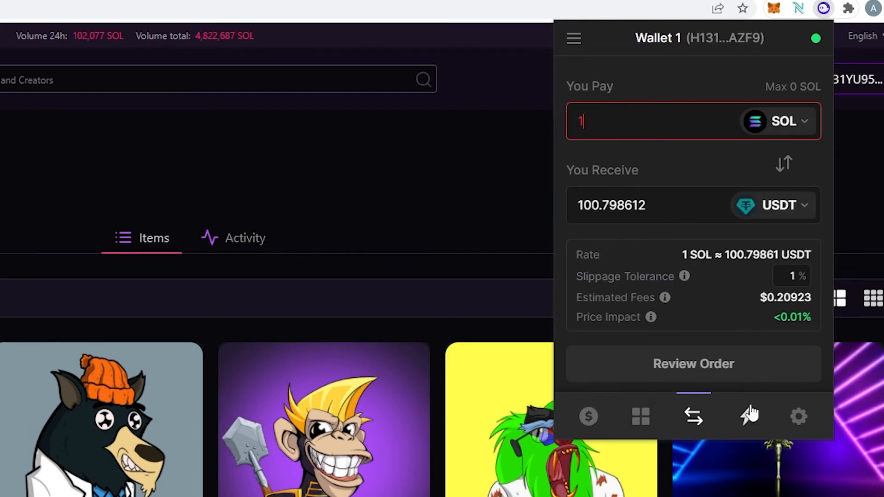
Step: Show Wallet 1's recent activity, currently empty
{"action": "left_click", "coordinate": [748, 416]}
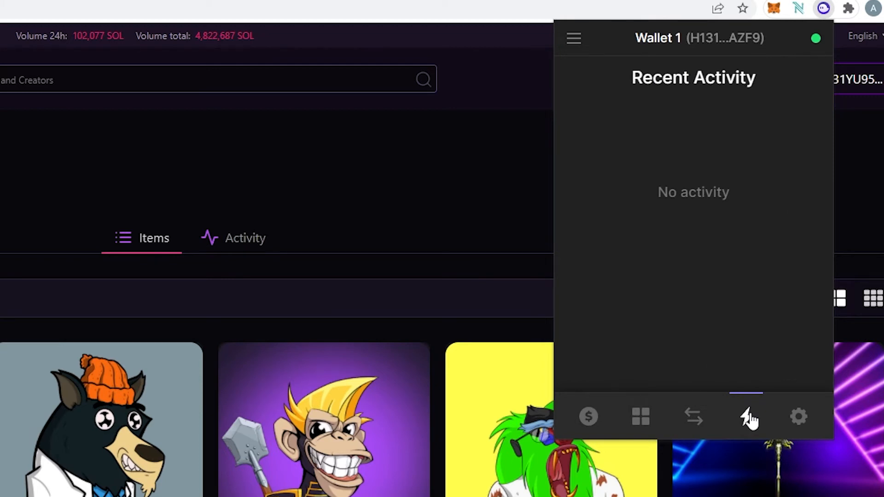
{"action": "mouse_move", "coordinate": [738, 138]}
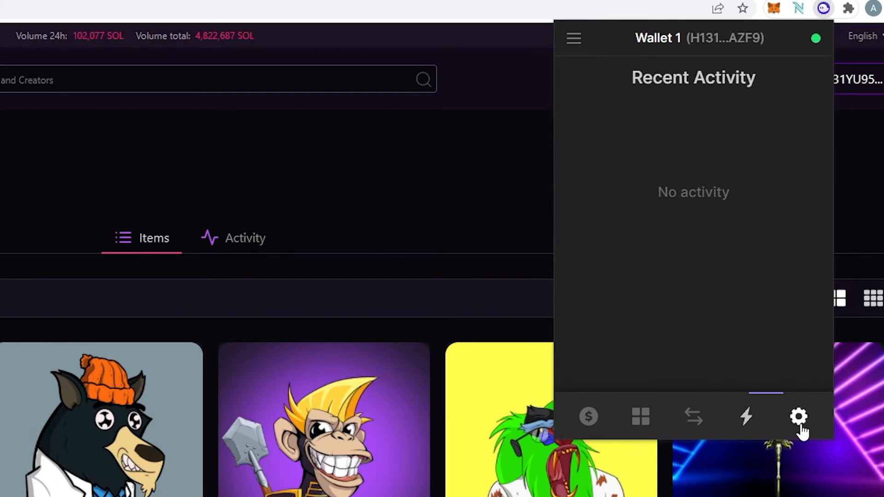
Step: In wallet settings, view Display Language options, then show the empty Address Book
{"action": "left_click", "coordinate": [799, 416]}
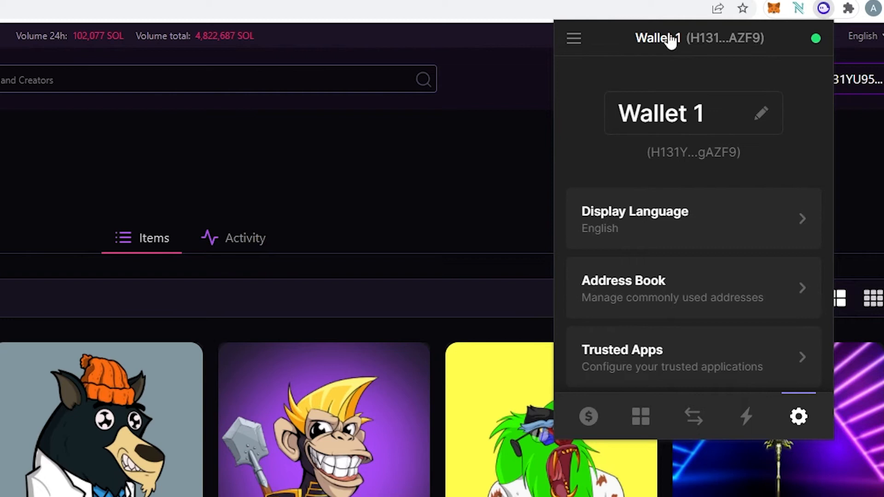
{"action": "mouse_move", "coordinate": [793, 205]}
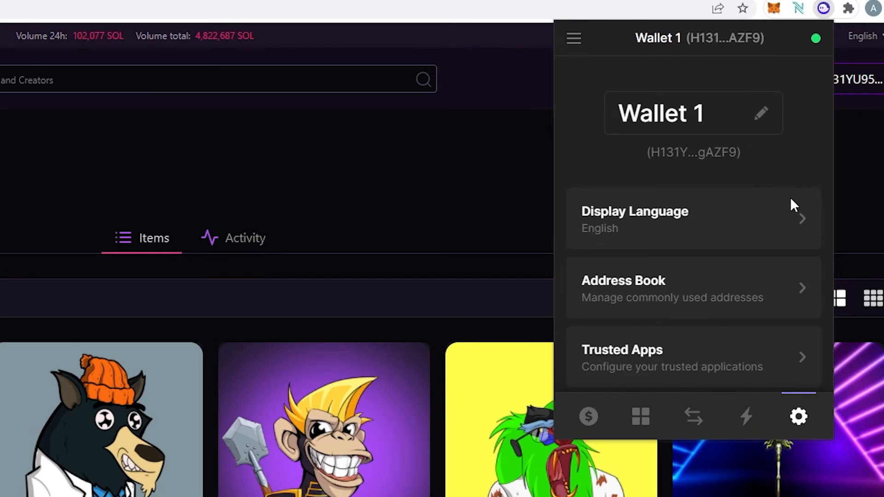
{"action": "left_click", "coordinate": [693, 219]}
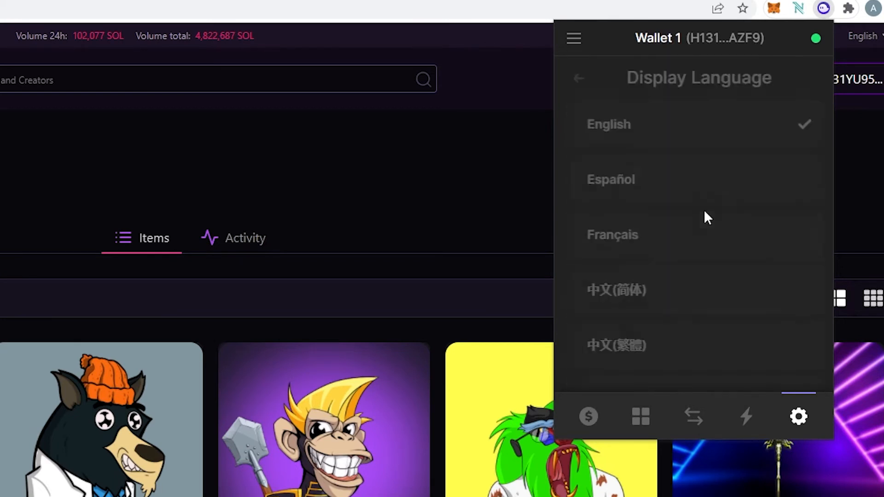
{"action": "scroll", "scroll_direction": "down", "scroll_amount": 3}
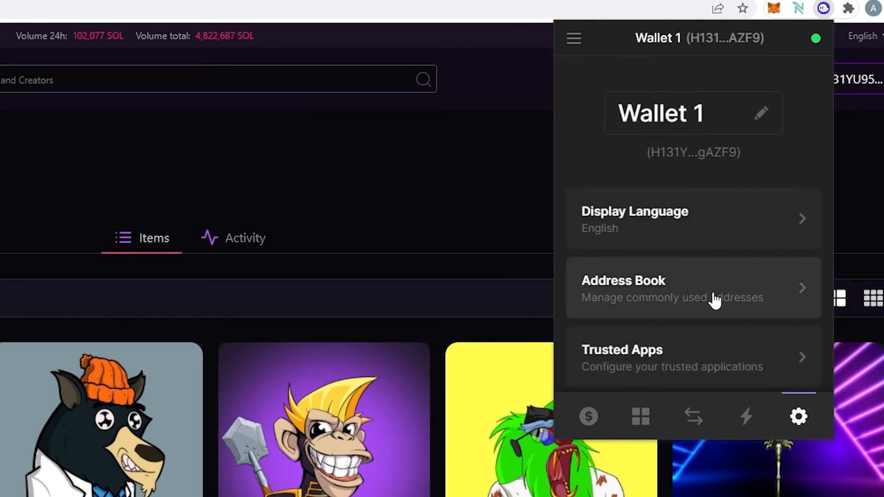
{"action": "left_click", "coordinate": [676, 287]}
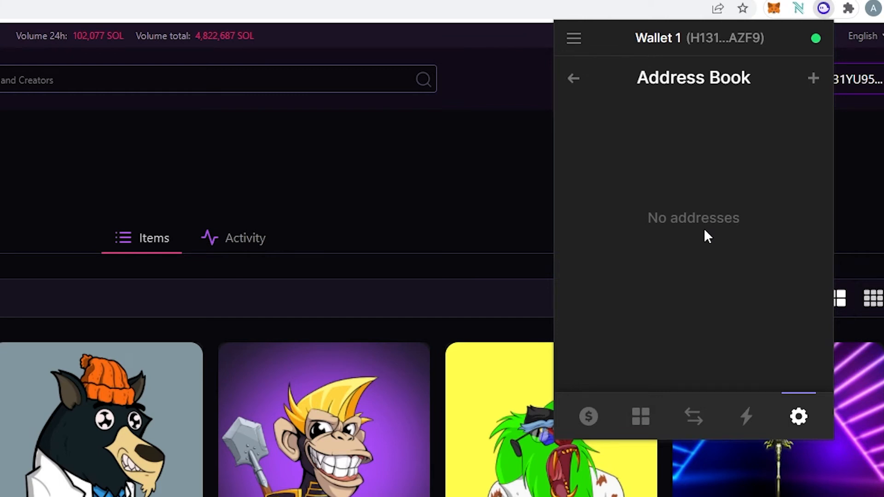
{"action": "mouse_move", "coordinate": [716, 116]}
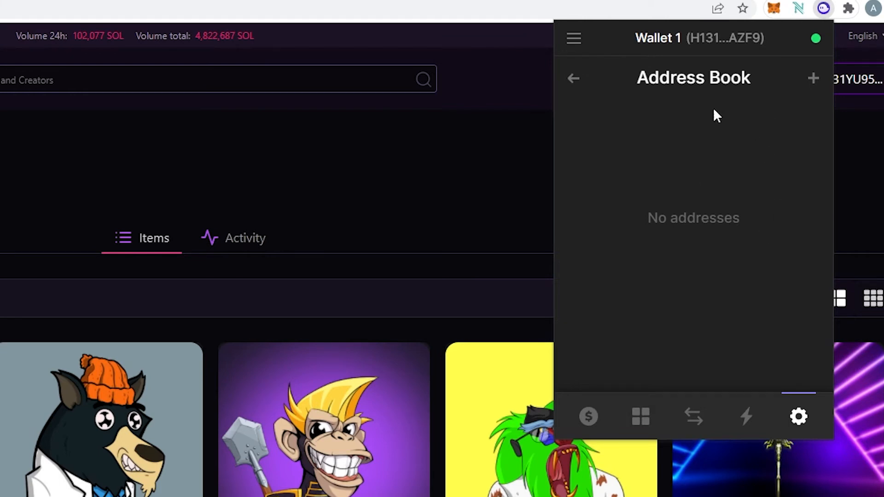
{"action": "mouse_move", "coordinate": [723, 124]}
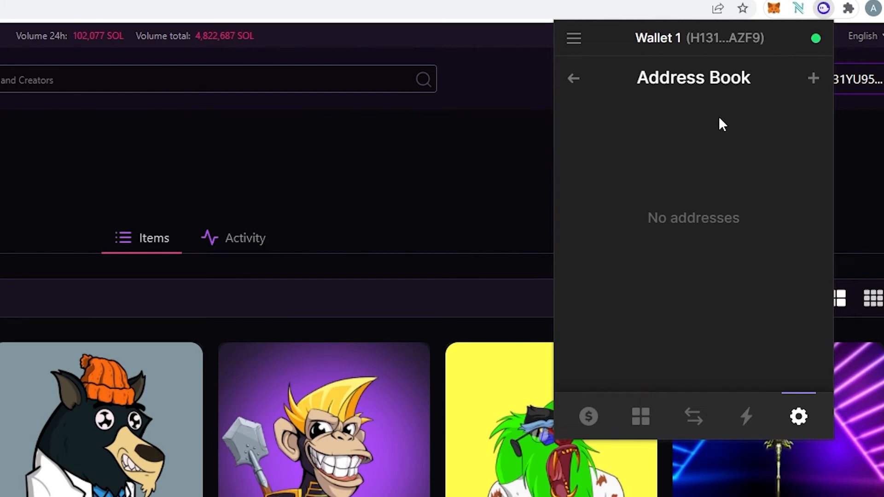
{"action": "mouse_move", "coordinate": [587, 82]}
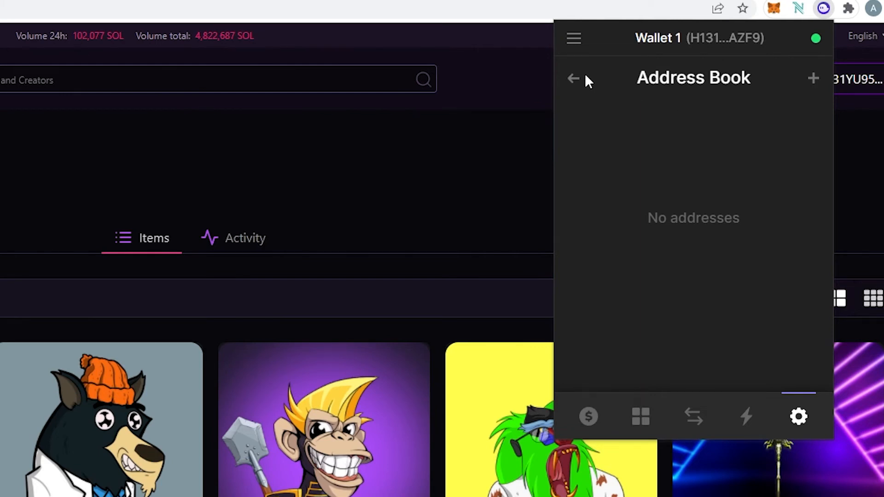
Step: Return from the sub-screen to the full settings list showing Trusted Apps
{"action": "left_click", "coordinate": [571, 77]}
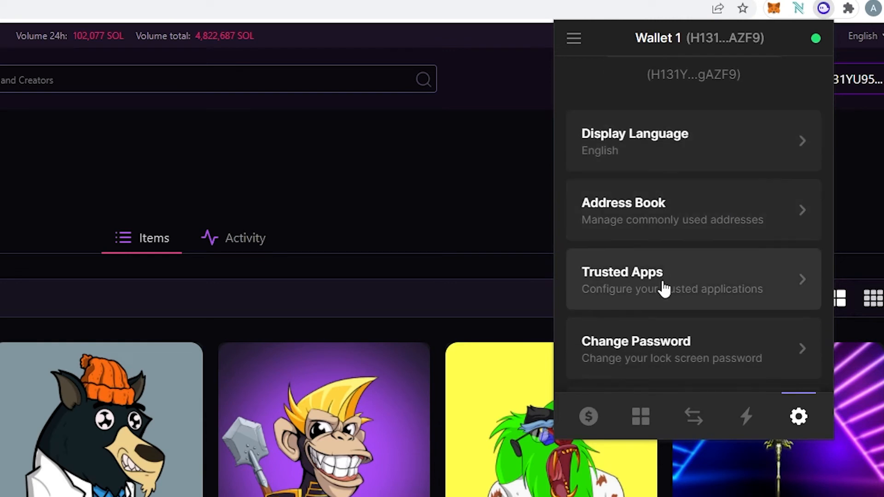
{"action": "mouse_move", "coordinate": [702, 288]}
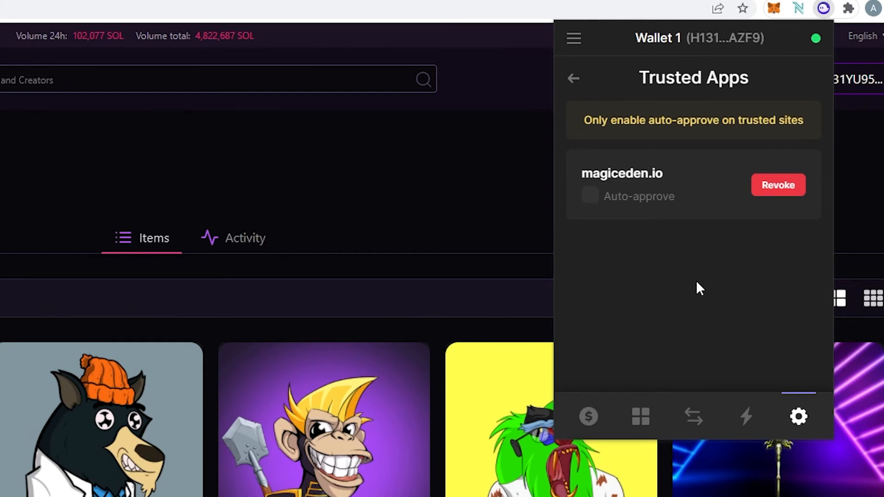
{"action": "mouse_move", "coordinate": [710, 276]}
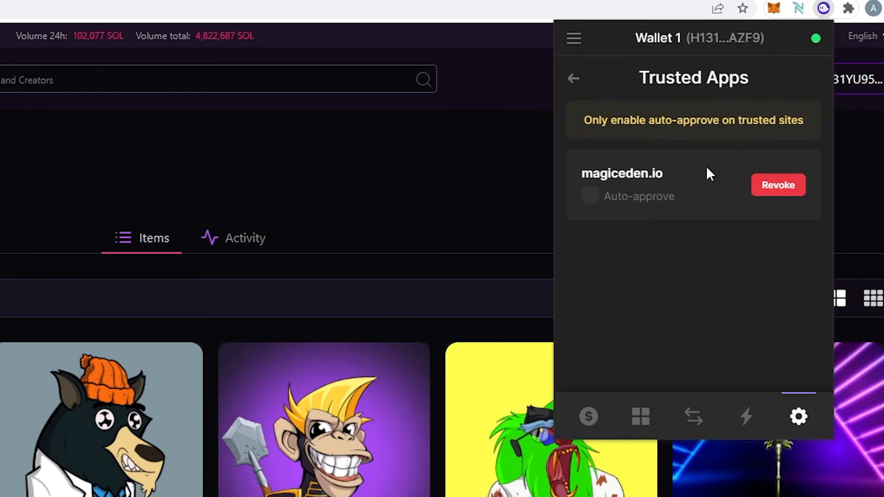
{"action": "mouse_move", "coordinate": [679, 347]}
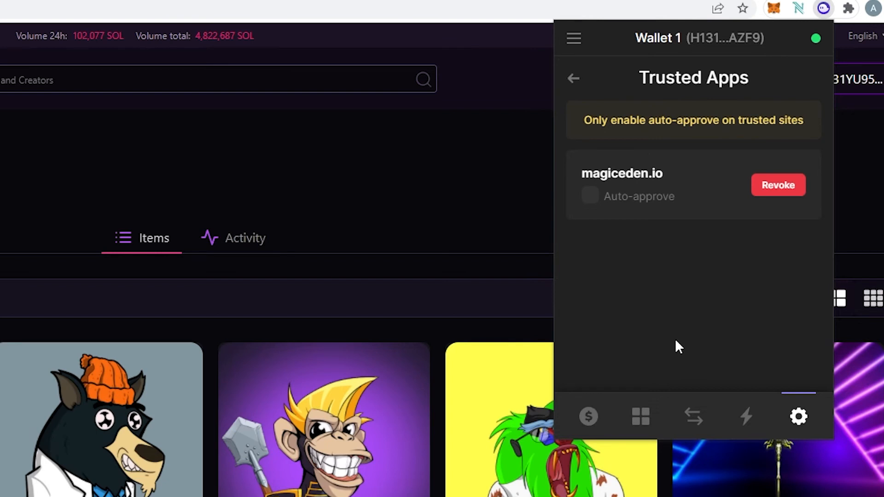
{"action": "mouse_move", "coordinate": [696, 93]}
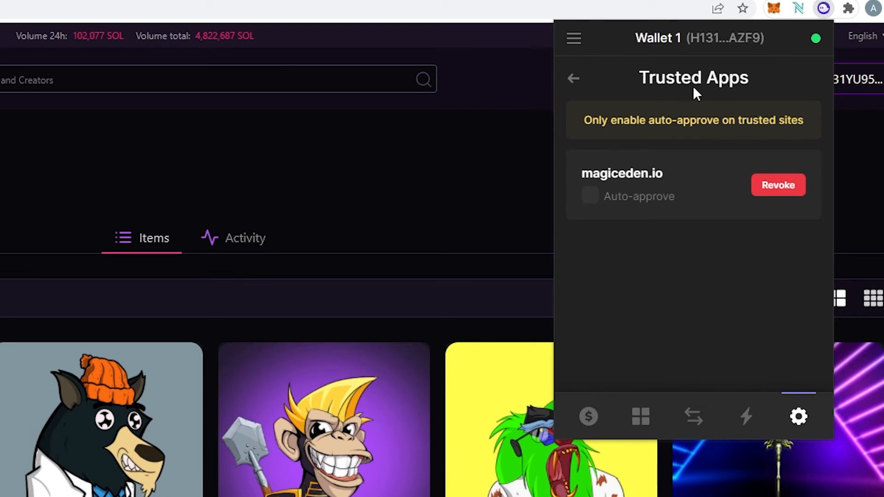
{"action": "mouse_move", "coordinate": [740, 352]}
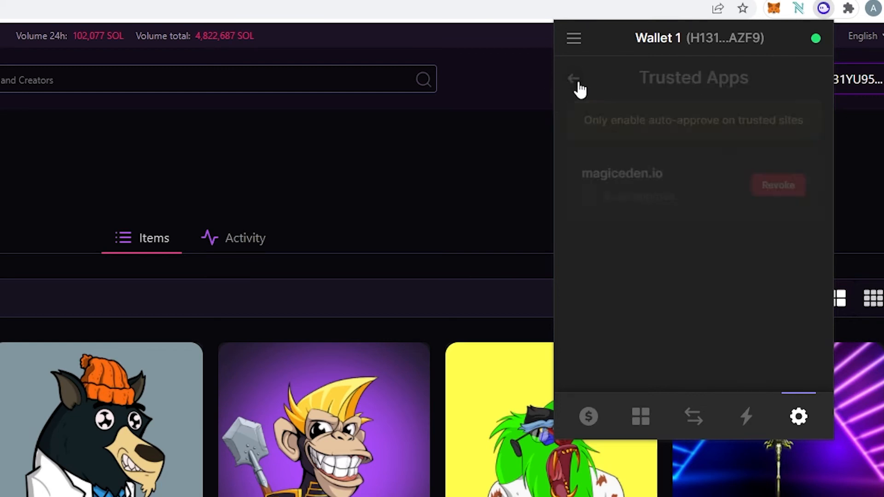
Step: Go back to the settings list and scroll down toward the network and key options
{"action": "left_click", "coordinate": [574, 77]}
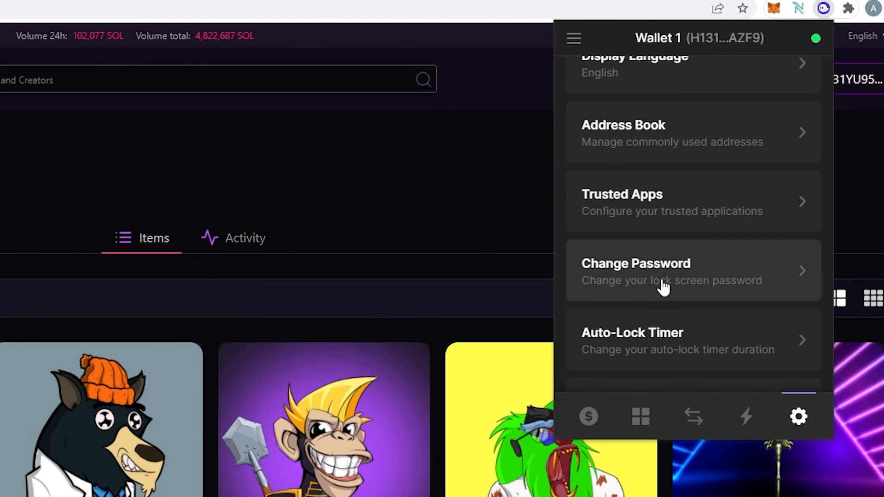
{"action": "scroll", "scroll_direction": "down", "scroll_amount": 3}
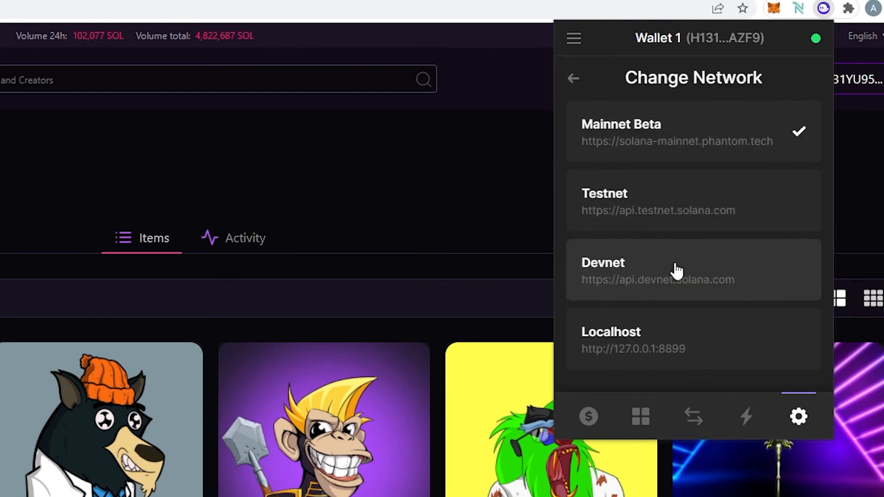
{"action": "mouse_move", "coordinate": [603, 140]}
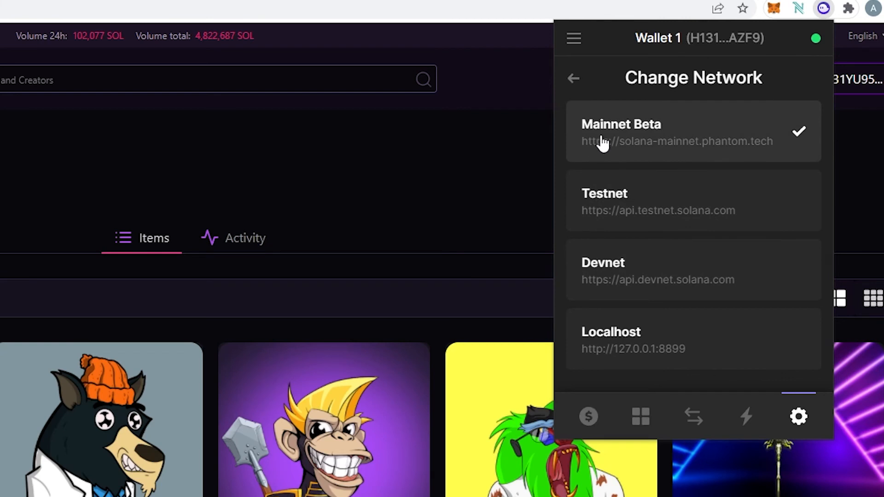
{"action": "mouse_move", "coordinate": [675, 146]}
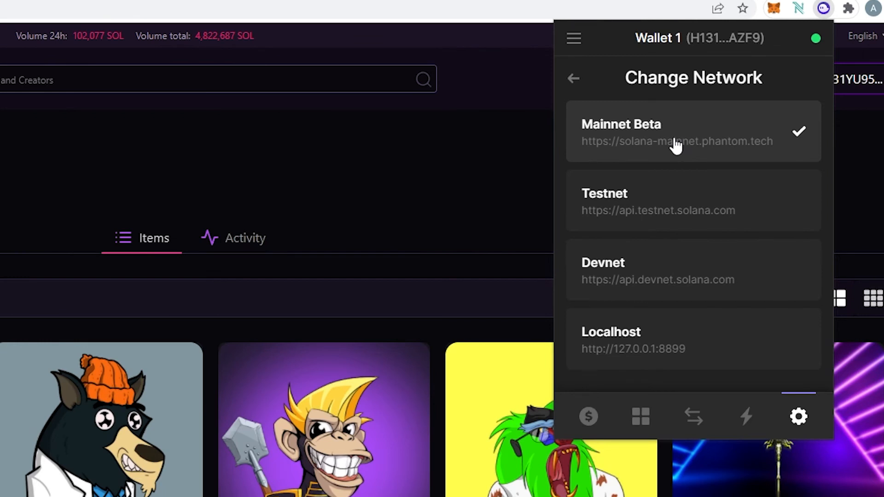
{"action": "mouse_move", "coordinate": [668, 272]}
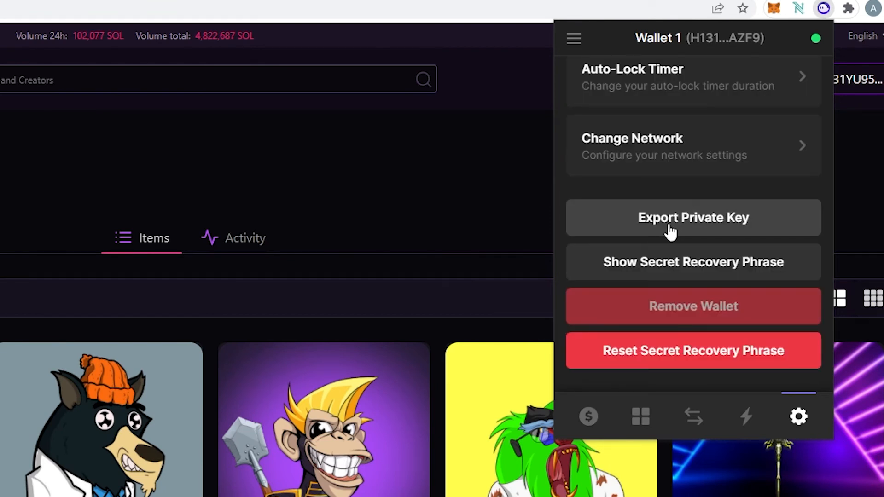
{"action": "mouse_move", "coordinate": [695, 225]}
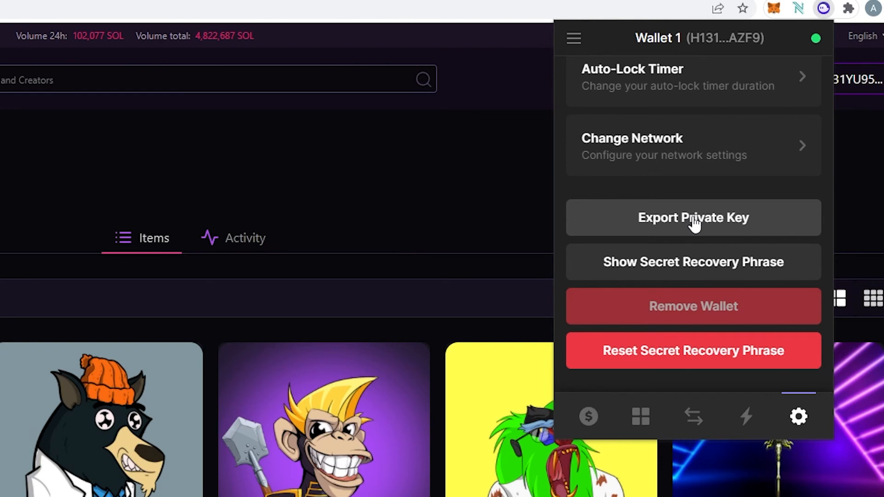
{"action": "mouse_move", "coordinate": [716, 202]}
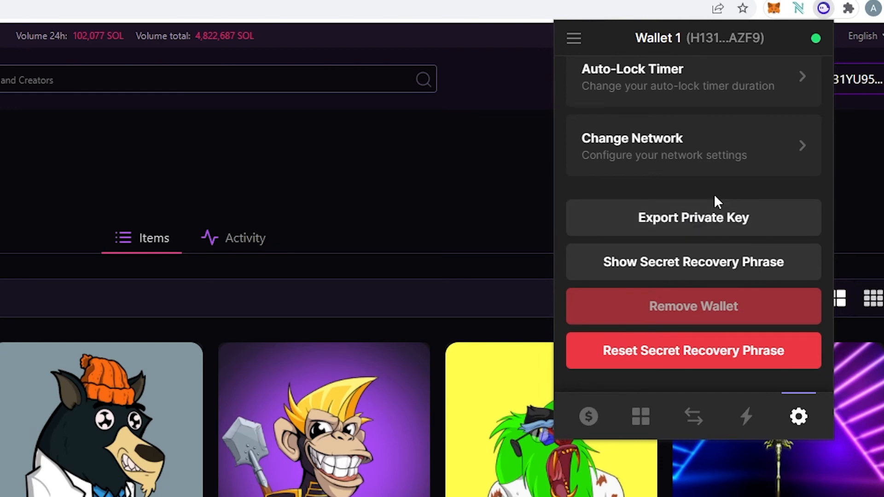
{"action": "mouse_move", "coordinate": [712, 226]}
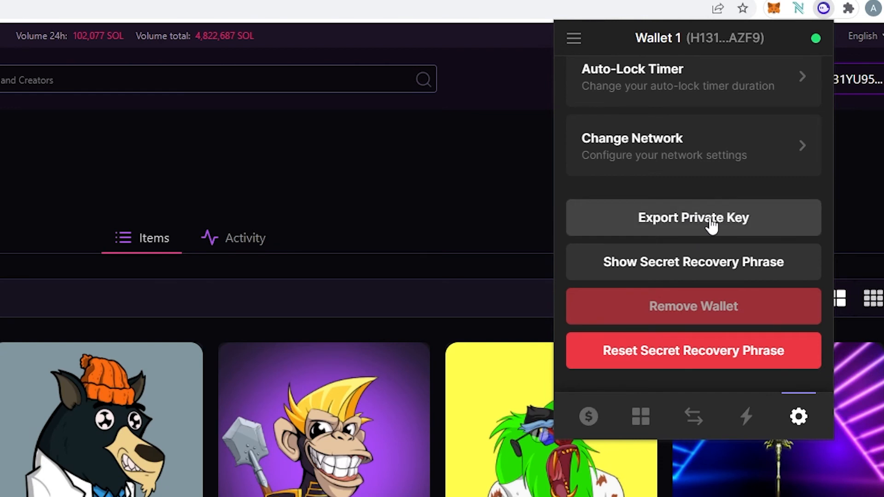
{"action": "mouse_move", "coordinate": [638, 276]}
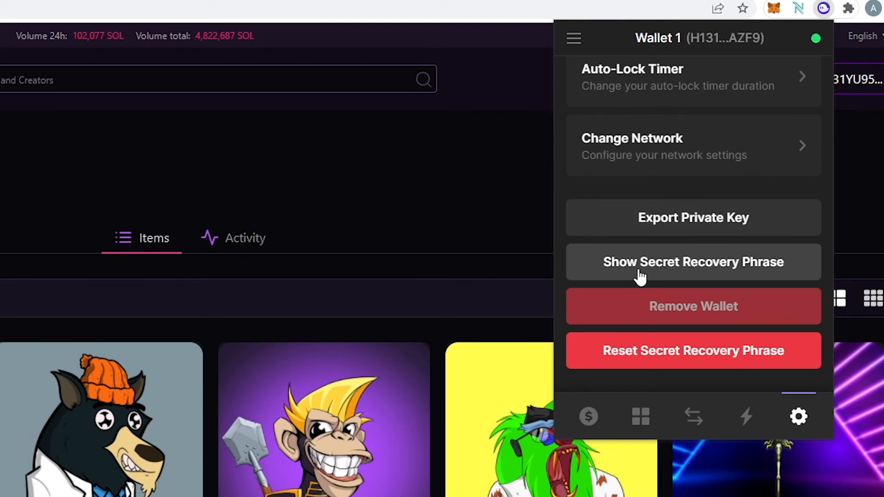
{"action": "mouse_move", "coordinate": [707, 273]}
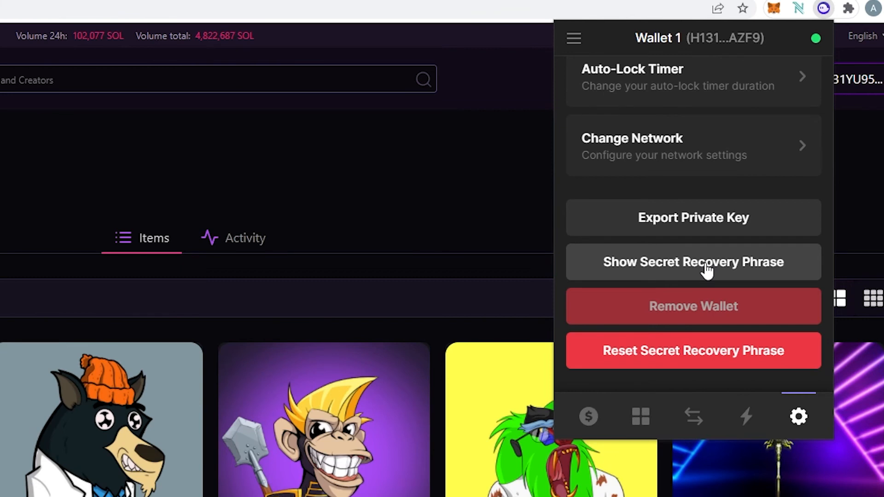
{"action": "mouse_move", "coordinate": [706, 315]}
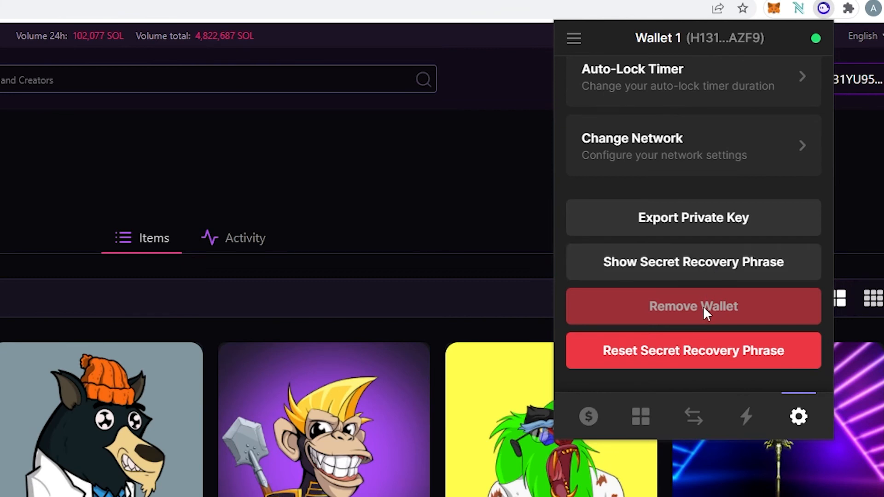
{"action": "mouse_move", "coordinate": [690, 367]}
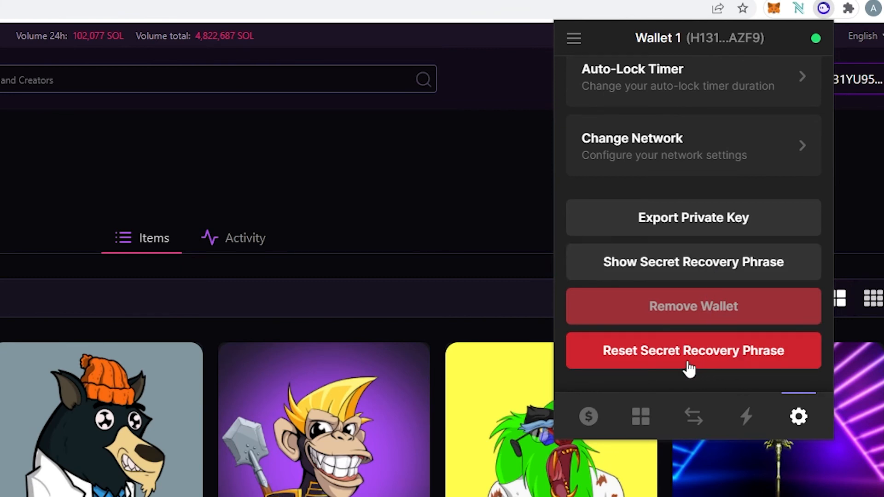
Step: Leave settings for the balance view and bring up the wallet menu listing Wallet 1
{"action": "left_click", "coordinate": [588, 416]}
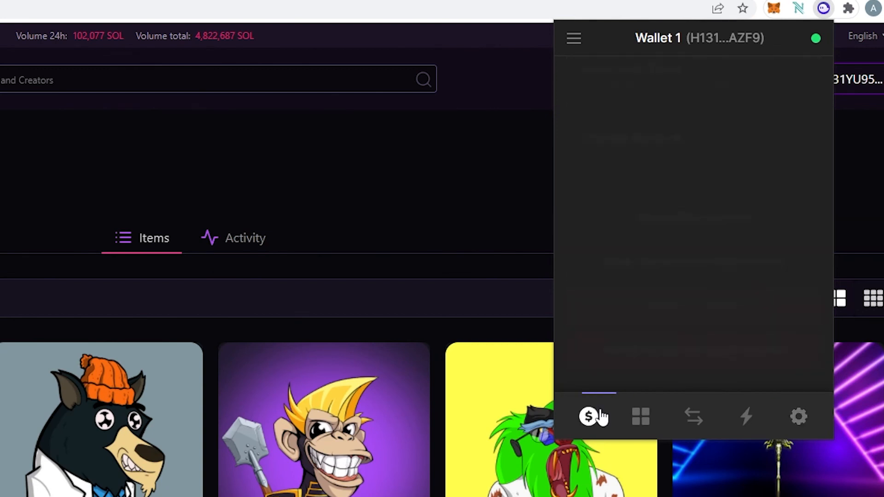
{"action": "left_click", "coordinate": [589, 416]}
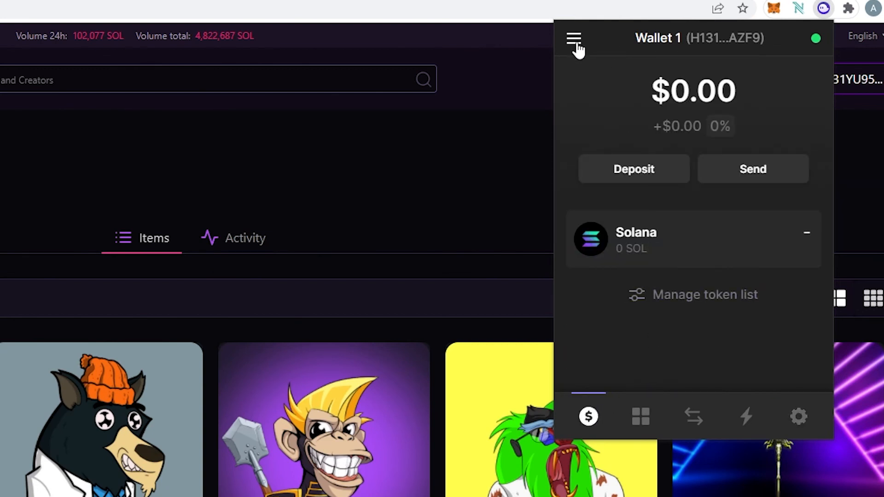
{"action": "left_click", "coordinate": [573, 39]}
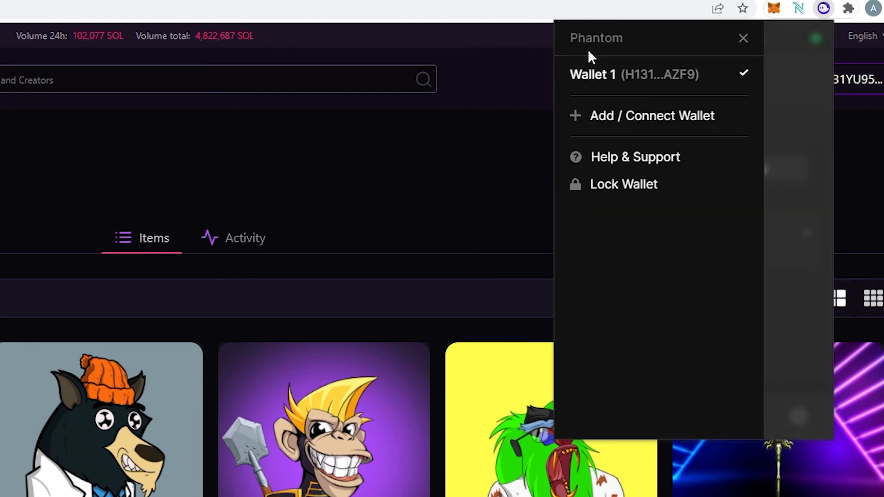
{"action": "mouse_move", "coordinate": [639, 125]}
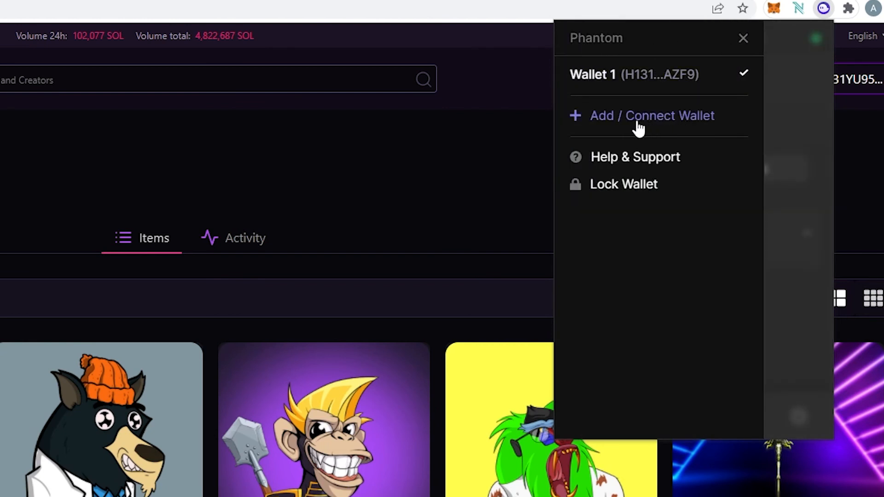
{"action": "left_click", "coordinate": [650, 116]}
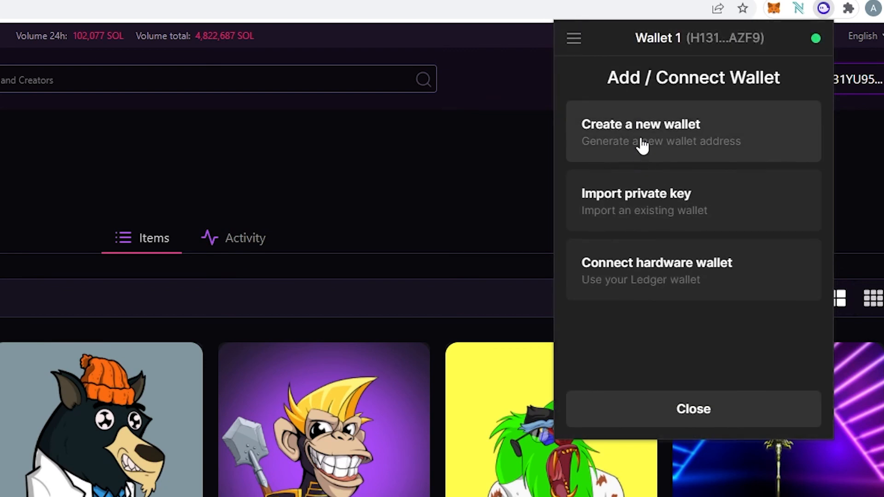
{"action": "mouse_move", "coordinate": [707, 253]}
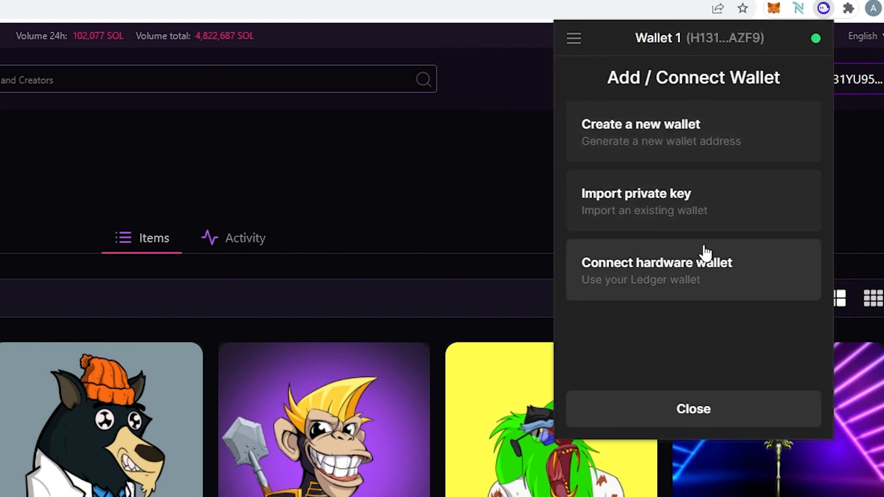
{"action": "mouse_move", "coordinate": [633, 147]}
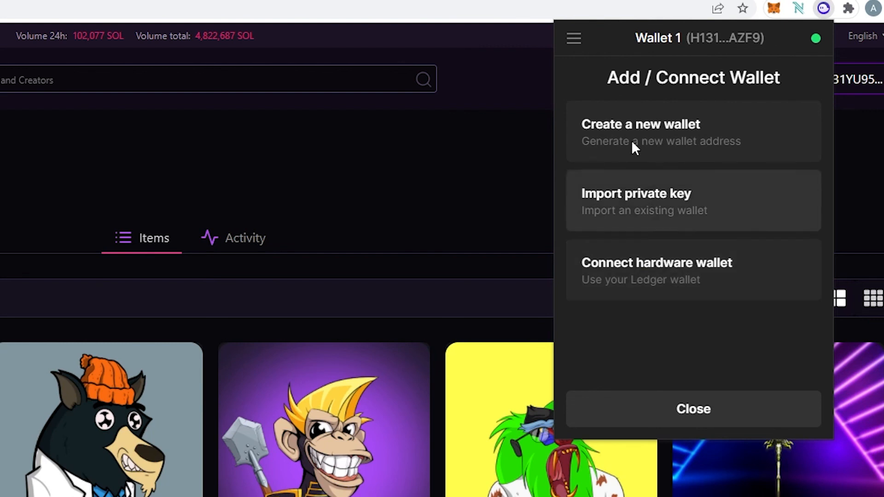
{"action": "left_click", "coordinate": [573, 38]}
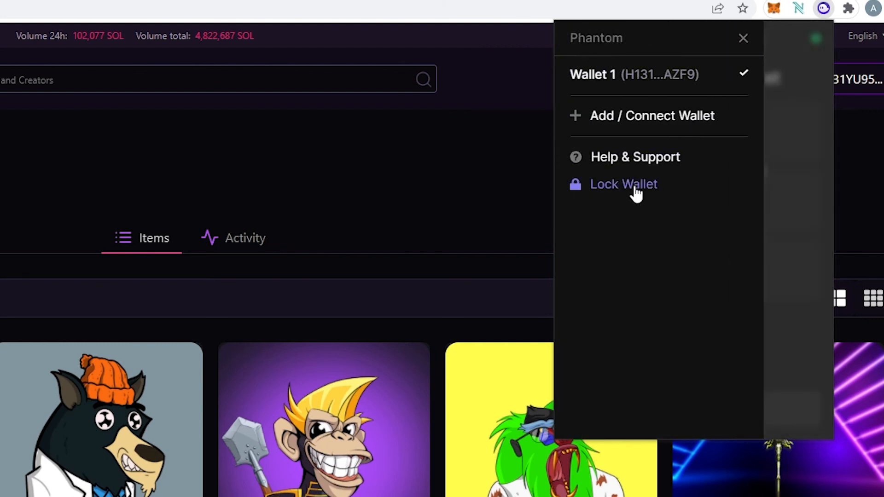
{"action": "mouse_move", "coordinate": [624, 164]}
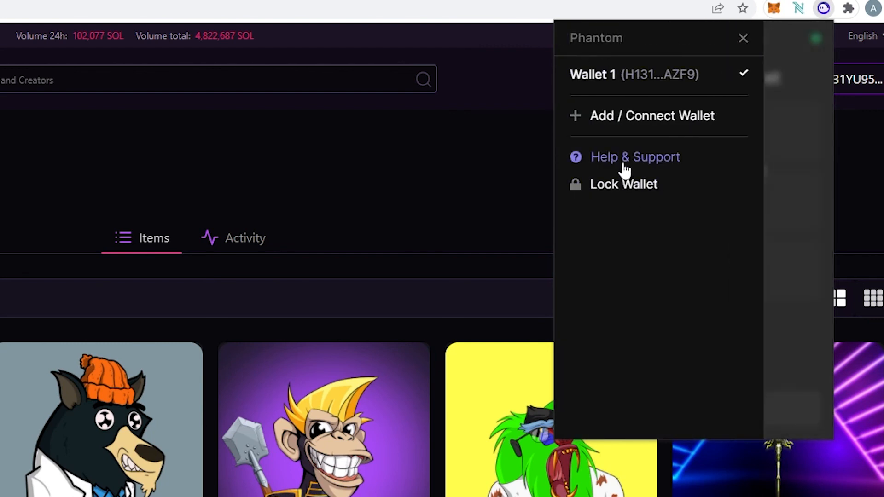
Step: View the Add / Connect Wallet options, then close them to return to the 0 SOL balance
{"action": "left_click", "coordinate": [650, 116]}
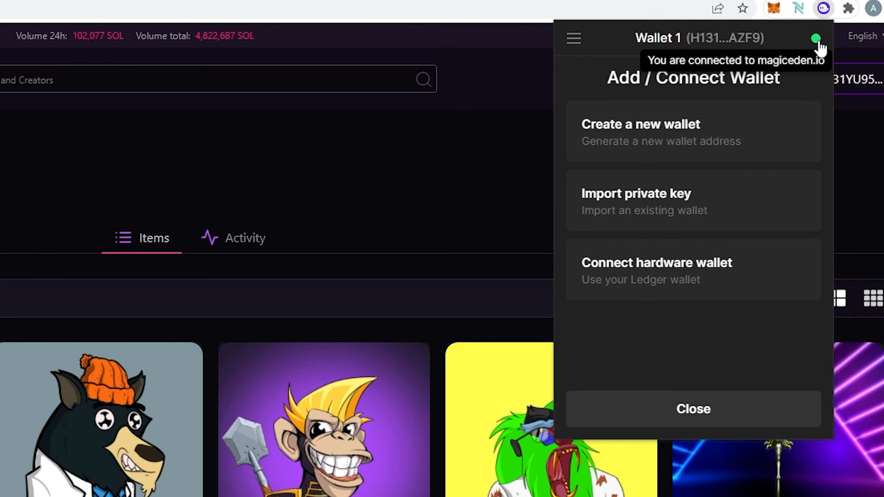
{"action": "mouse_move", "coordinate": [812, 66]}
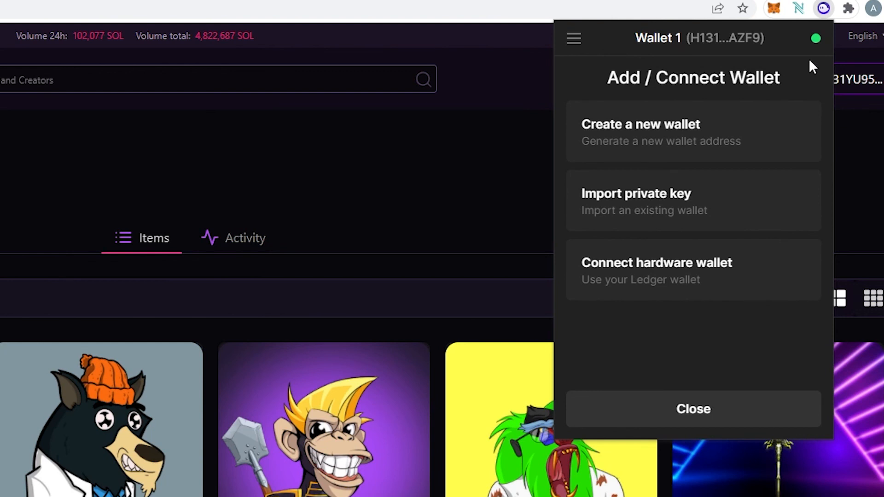
{"action": "mouse_move", "coordinate": [816, 38]}
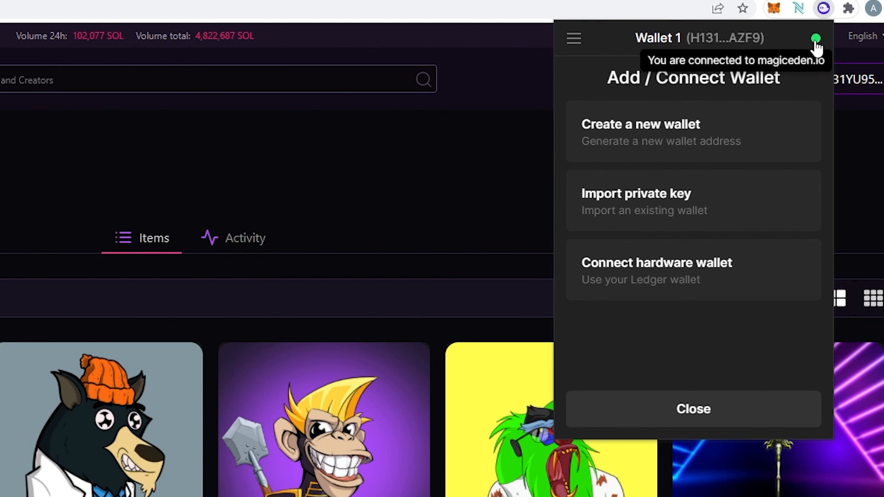
{"action": "mouse_move", "coordinate": [726, 395]}
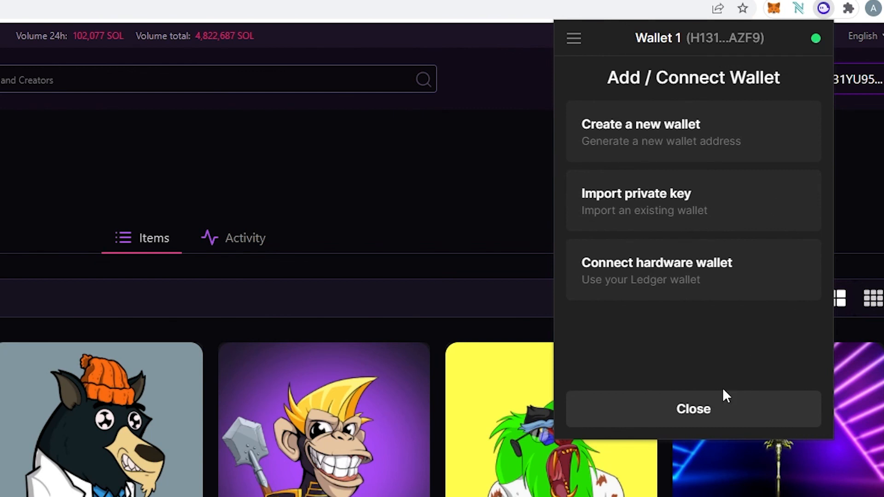
{"action": "left_click", "coordinate": [692, 408]}
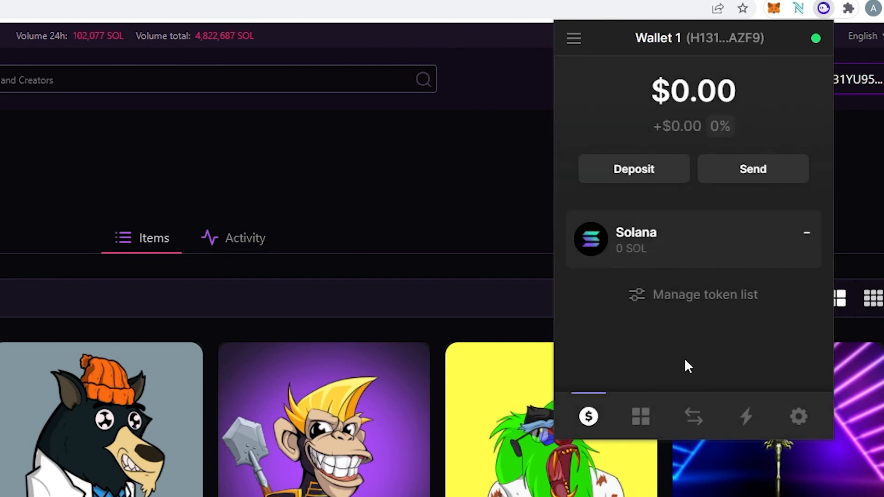